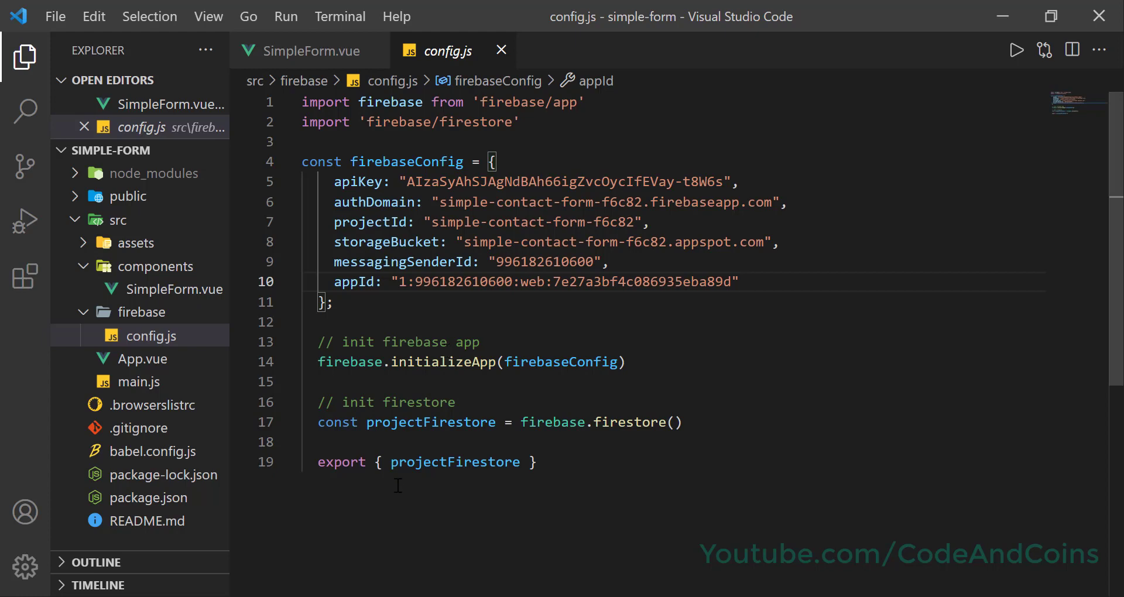
mouse_move(497, 469)
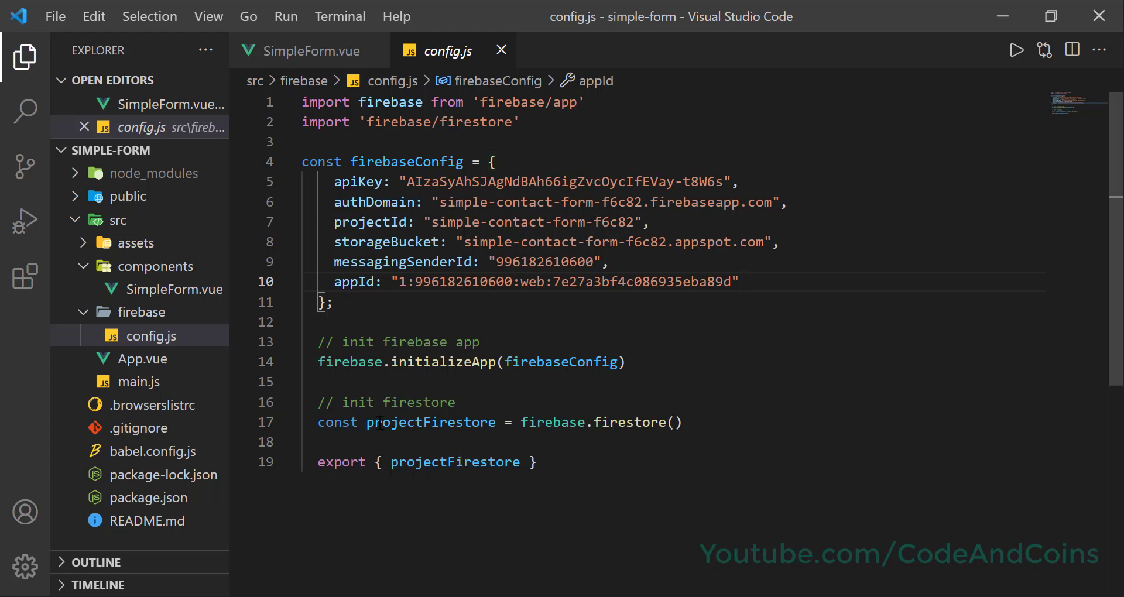
click(310, 51)
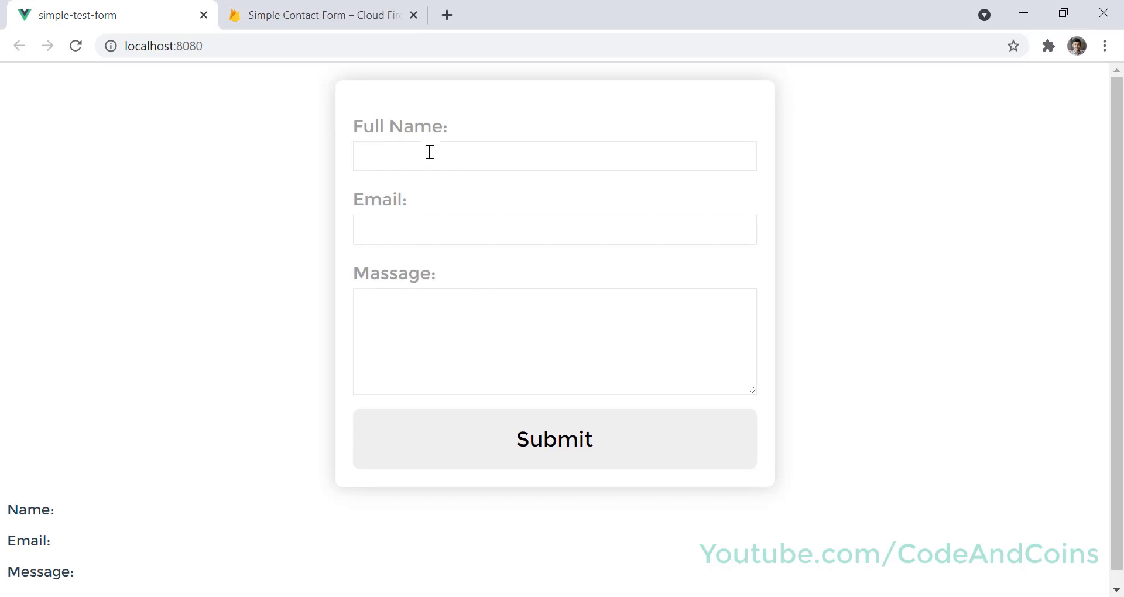
mouse_move(491, 325)
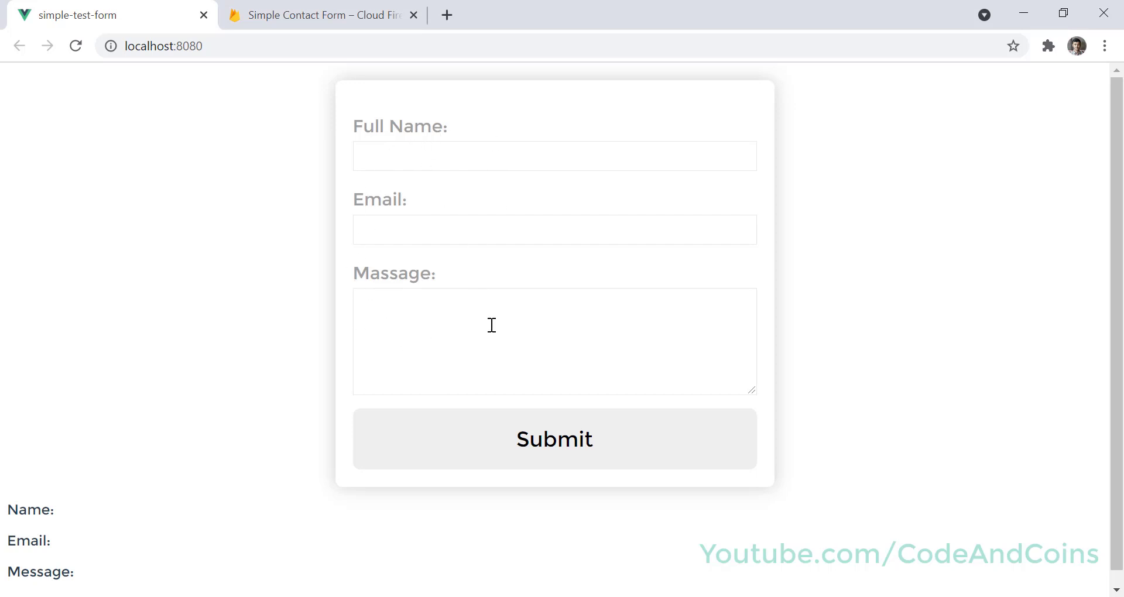
mouse_move(434, 357)
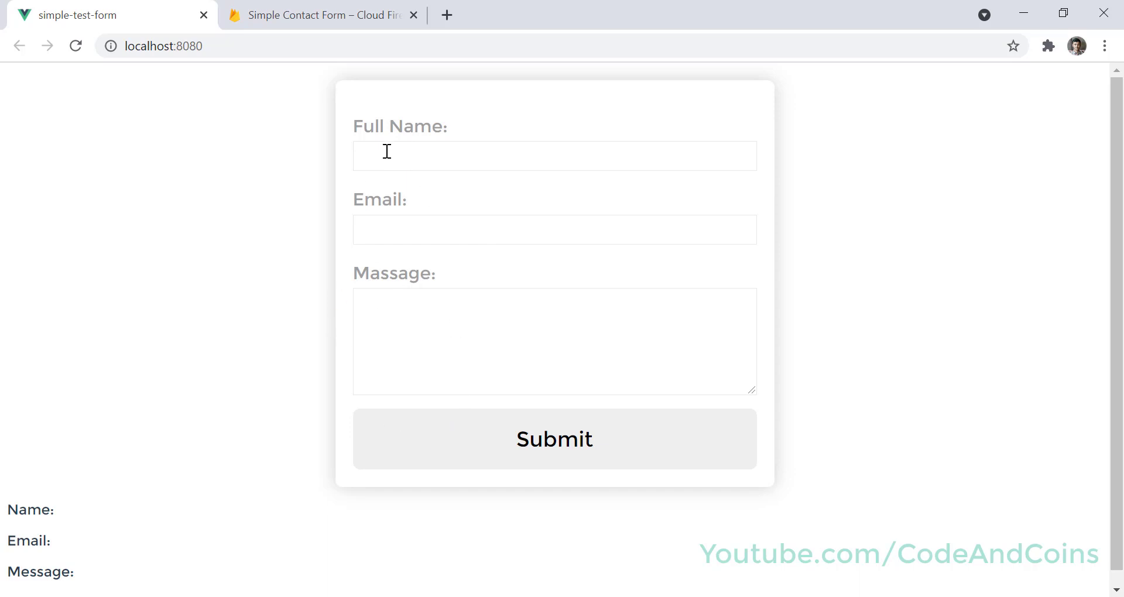
click(319, 14)
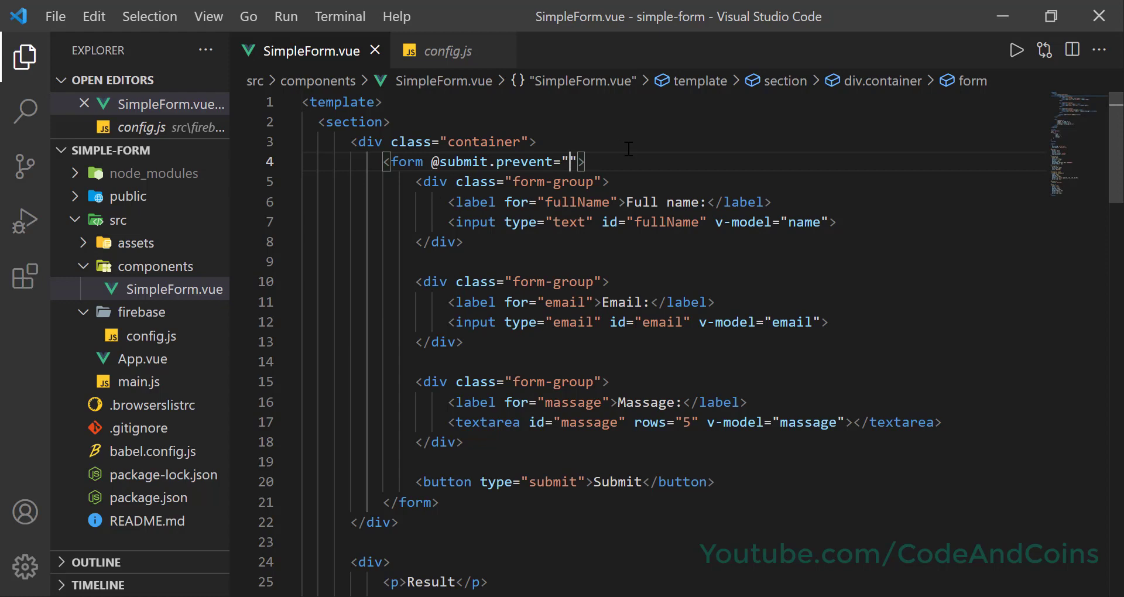
text(handleS)
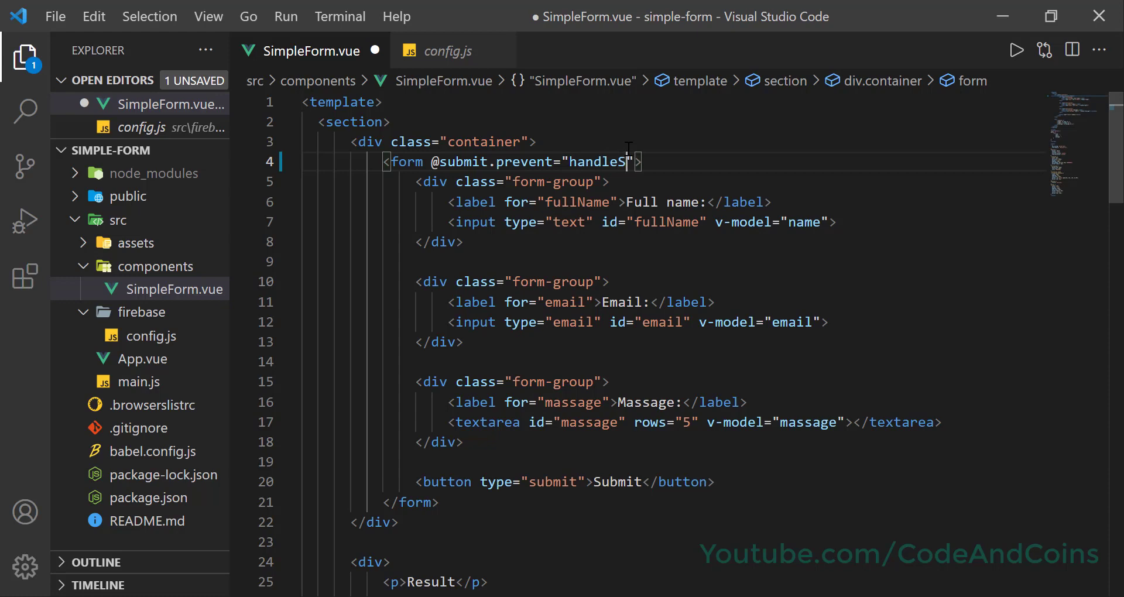
text(ubmit)
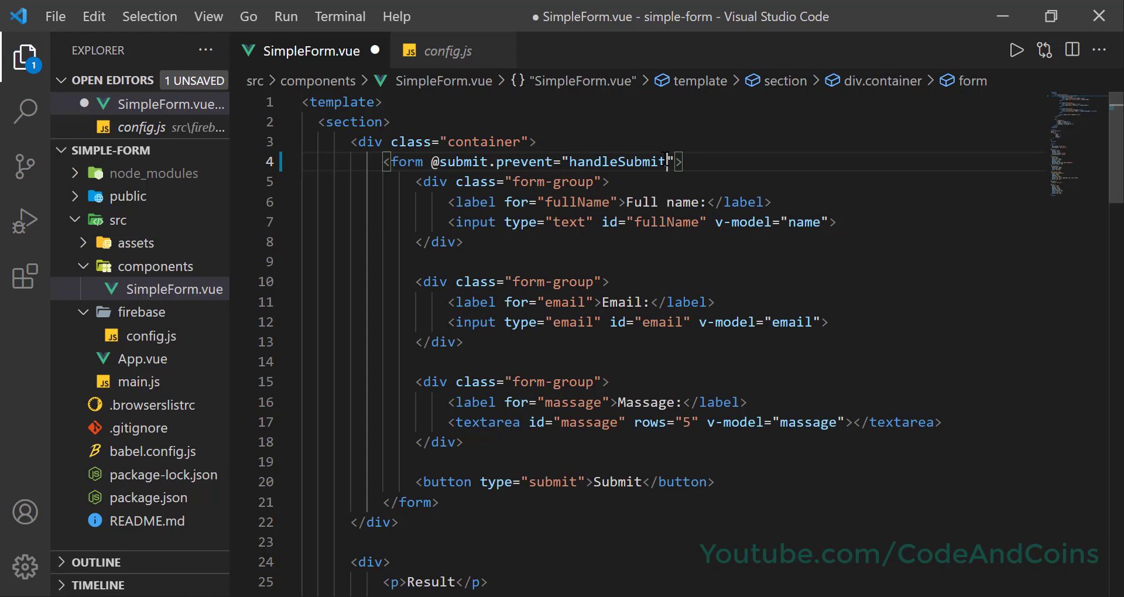
scroll(down, 3)
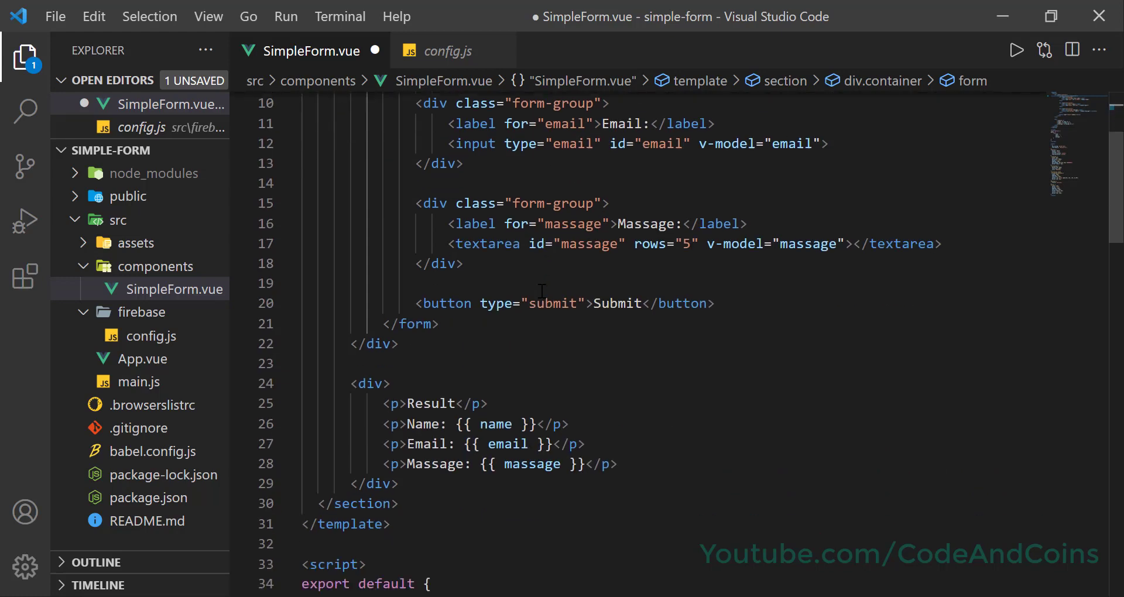
scroll(down, 3)
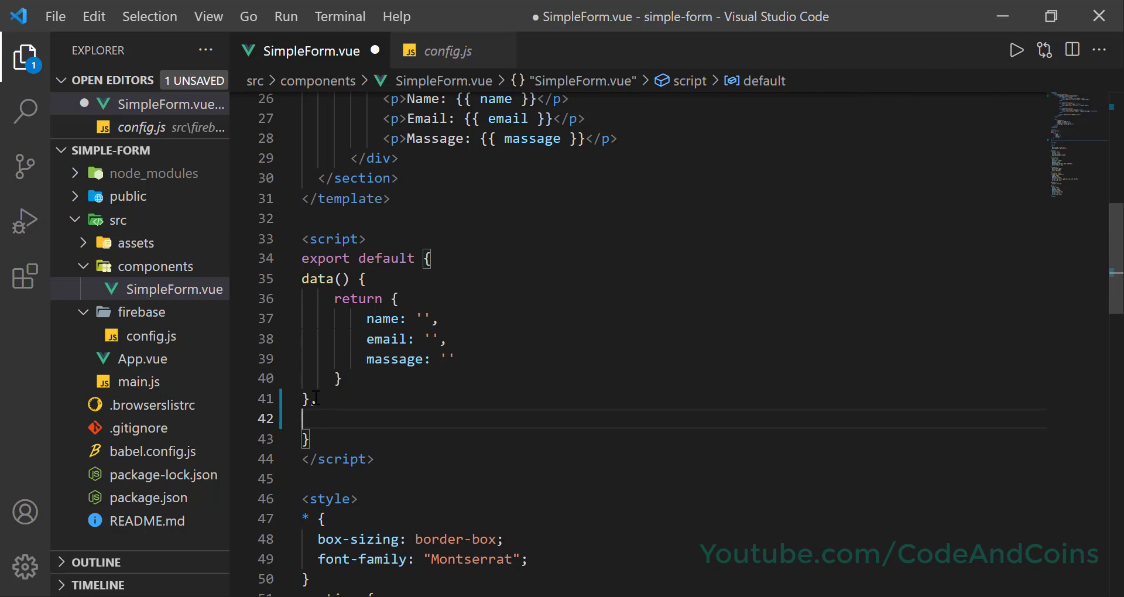
- Add a methods block after data() holding an empty handleSubmit() function
text(method)
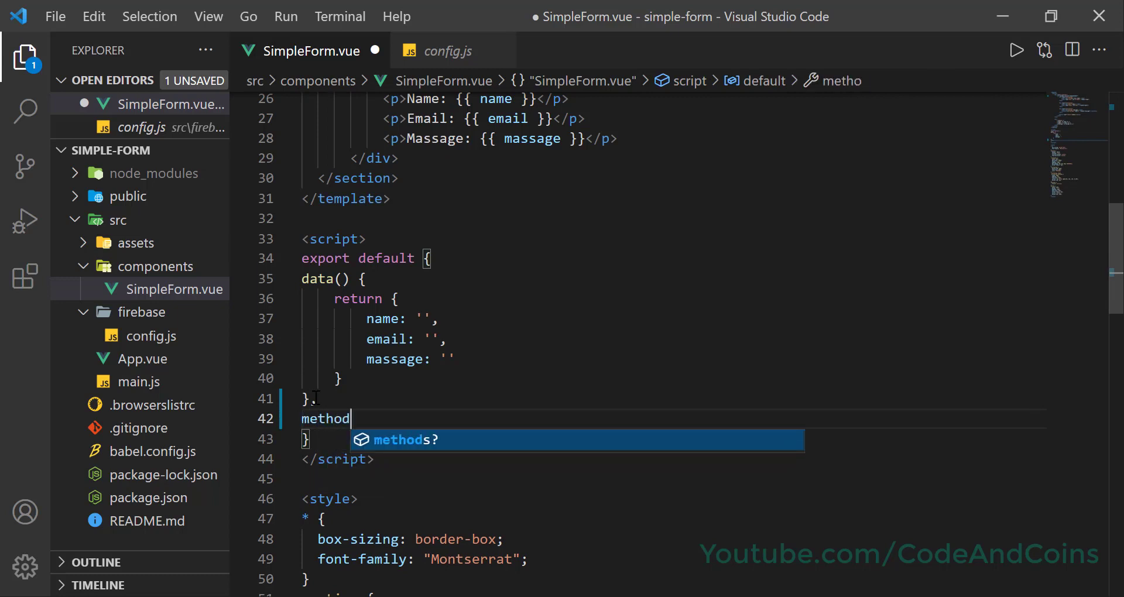
text(s:)
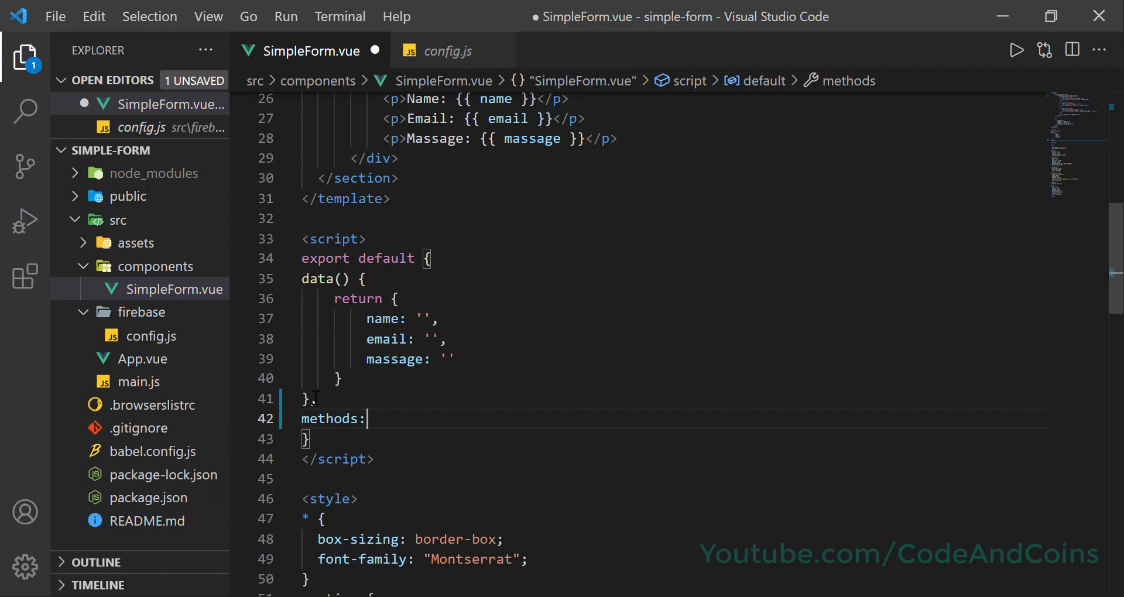
text({)
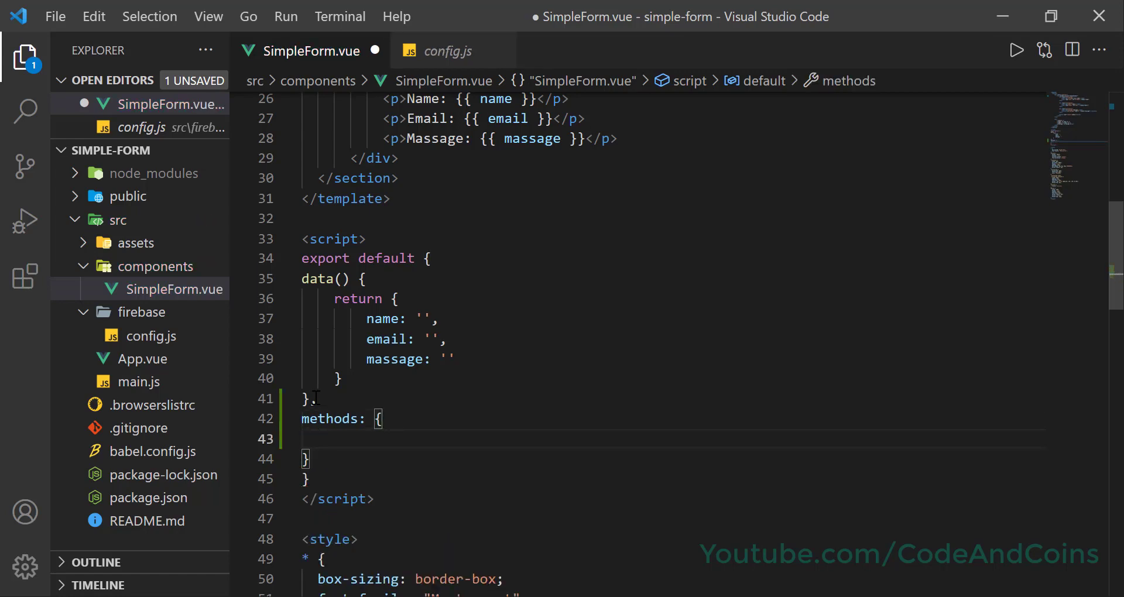
click(319, 438)
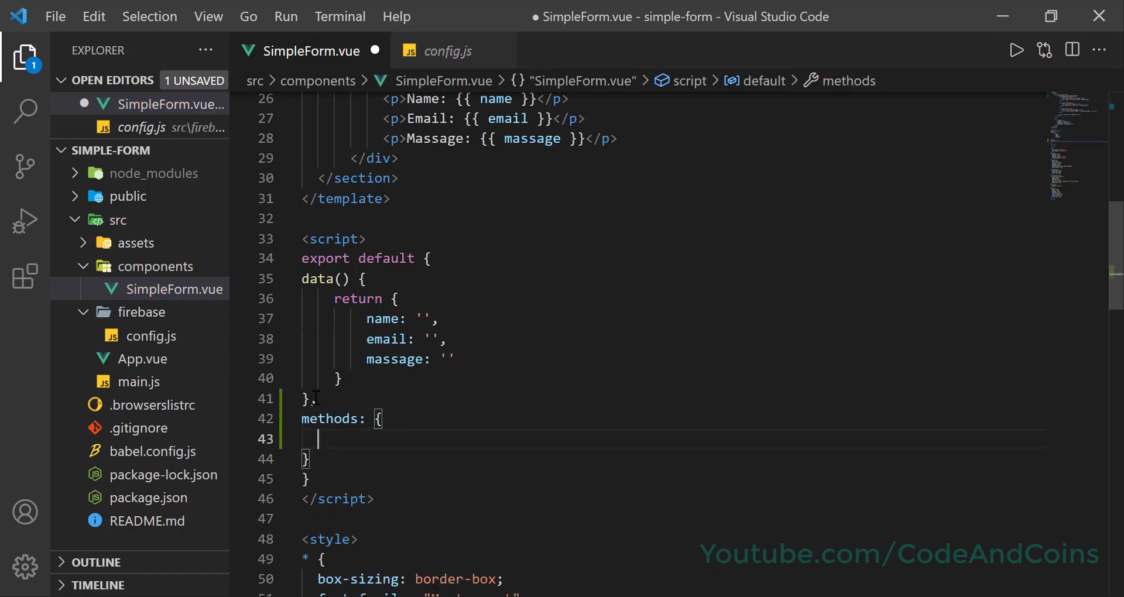
scroll(up, 3)
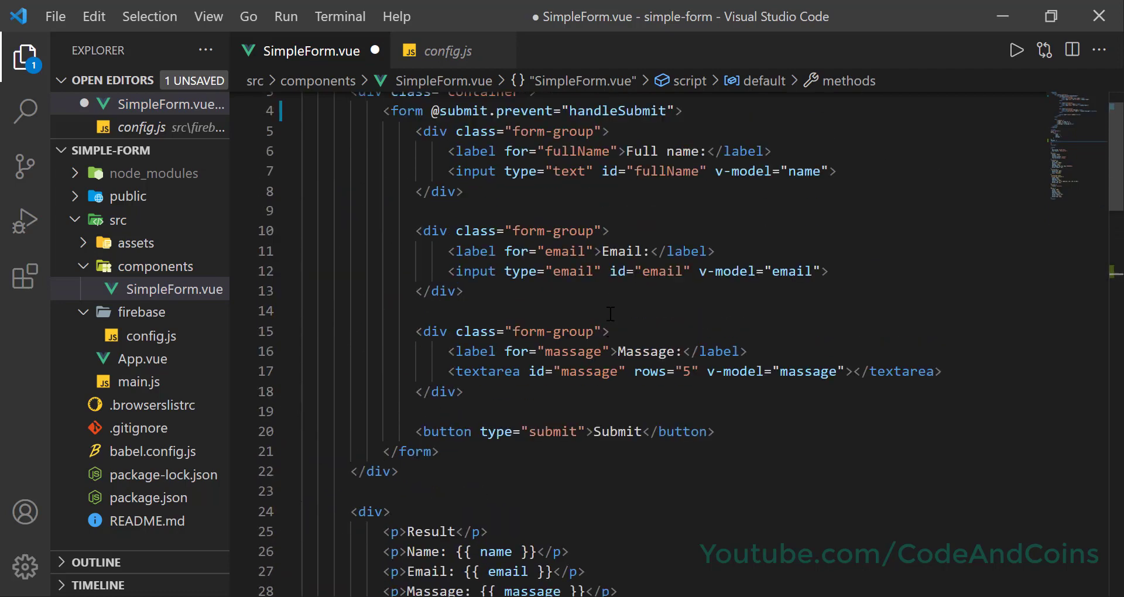
double_click(616, 161)
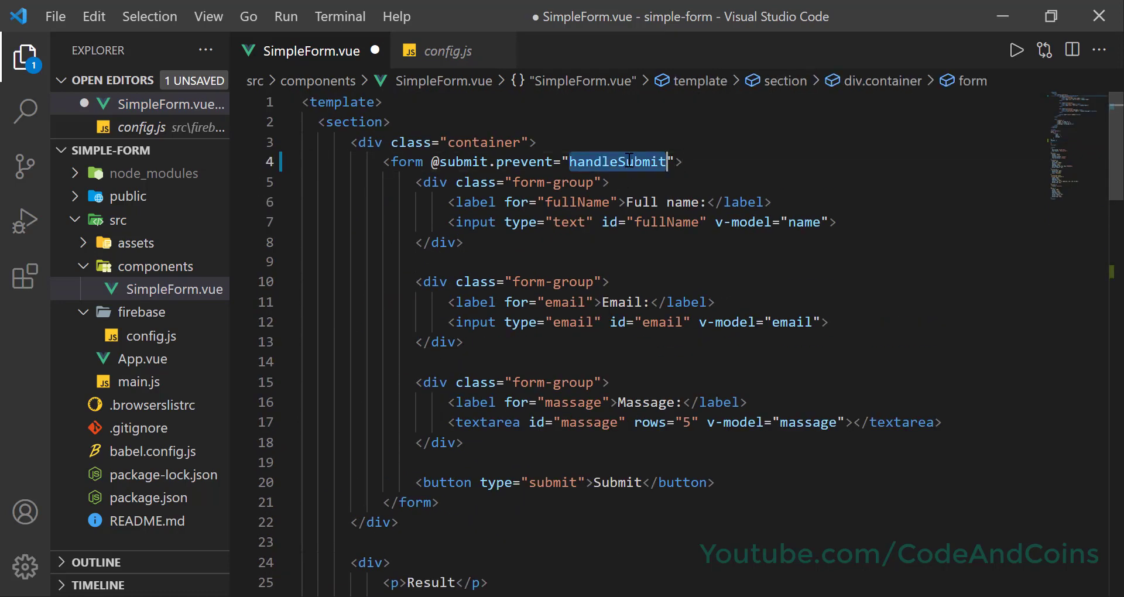
scroll(down, 3)
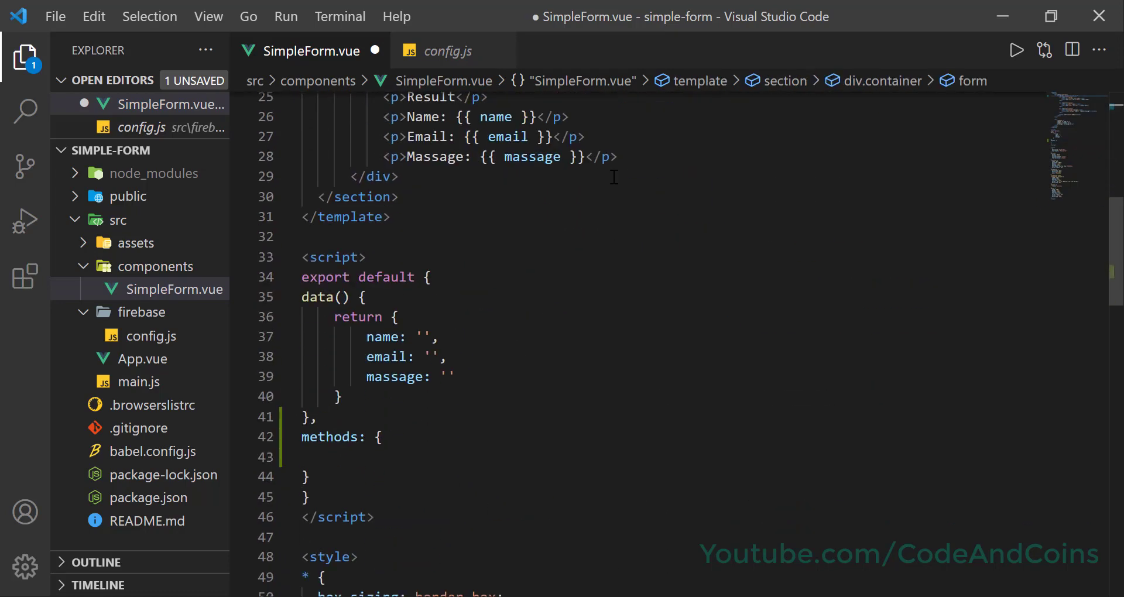
text(handleSubmit)
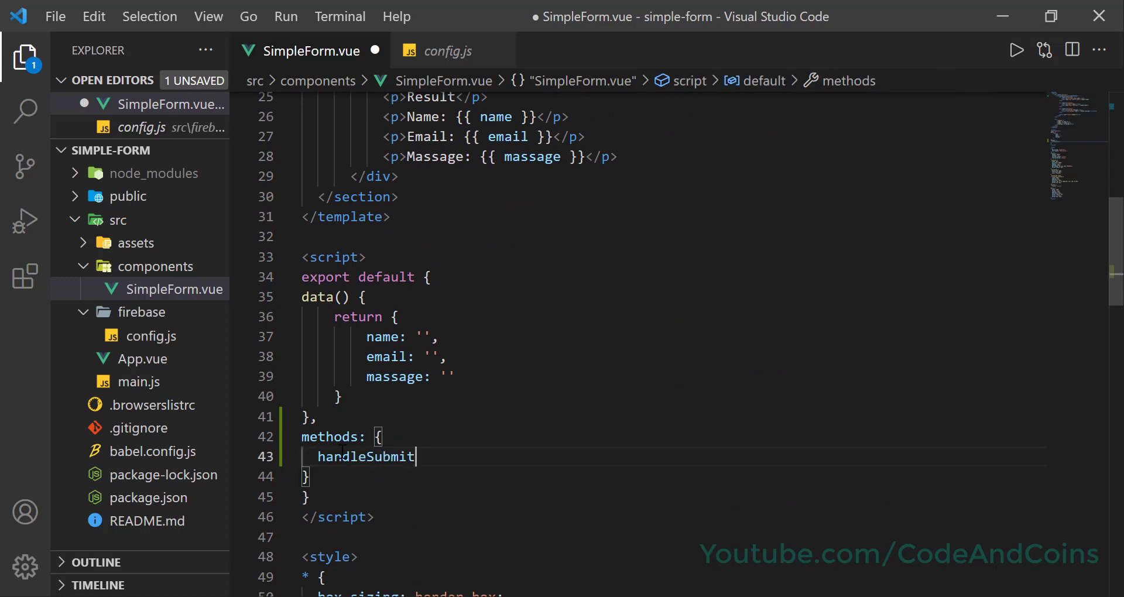
text(())
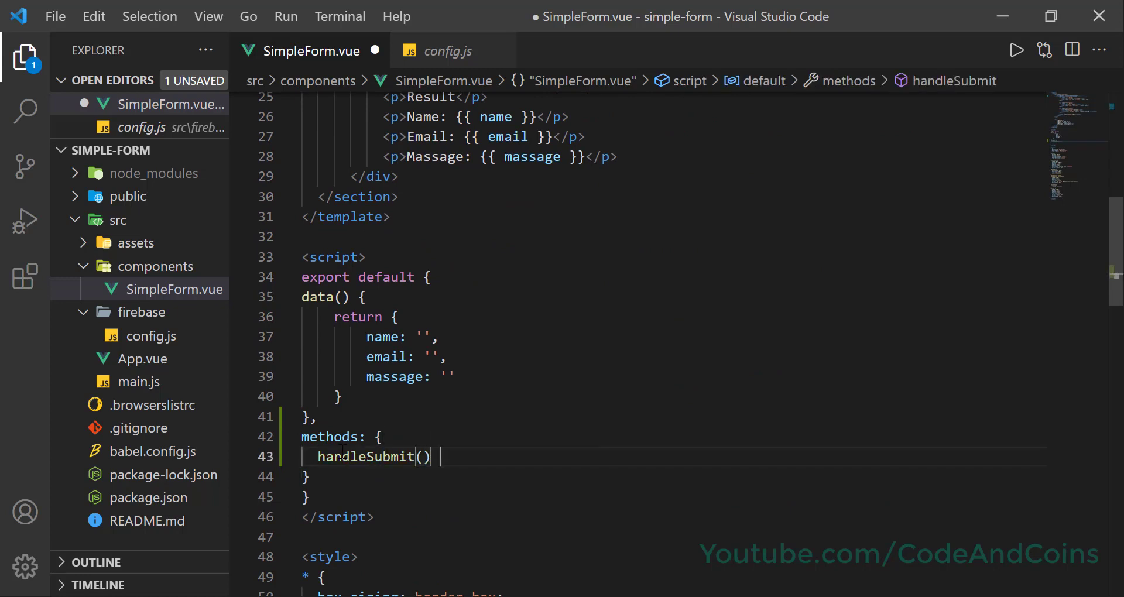
text({)
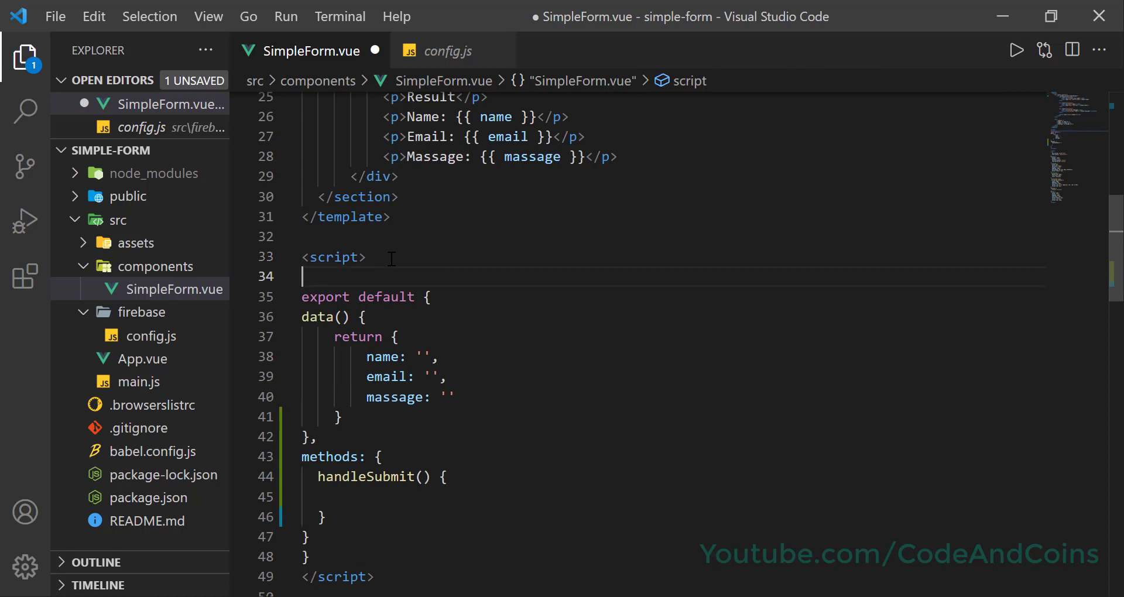
- Write import { projectFirestore } from '../firebase/config', copying the name from config.js
text(i)
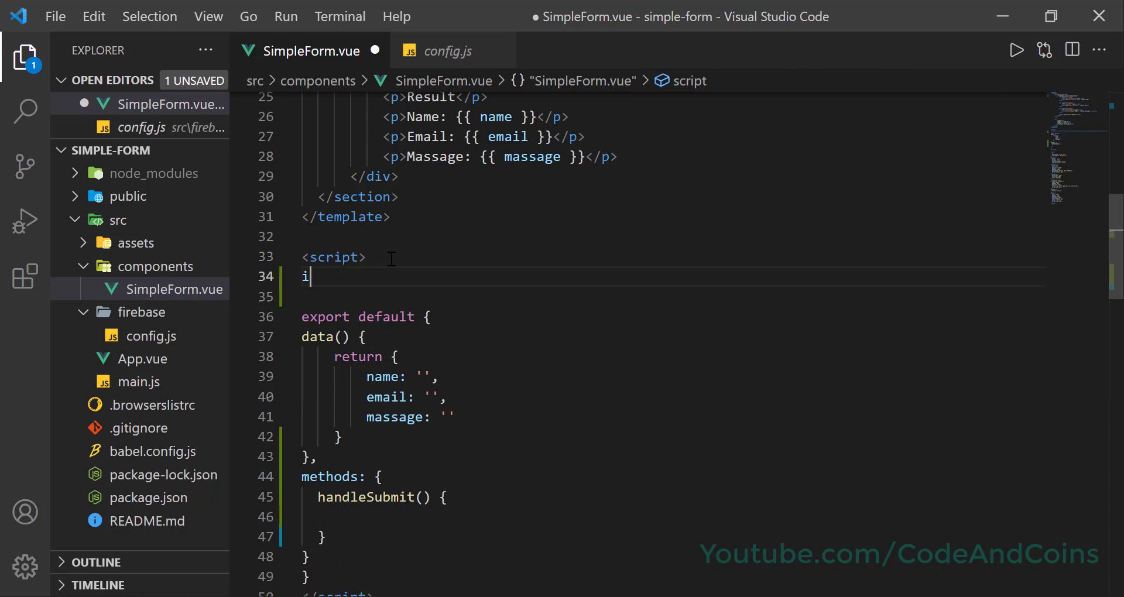
text(mport)
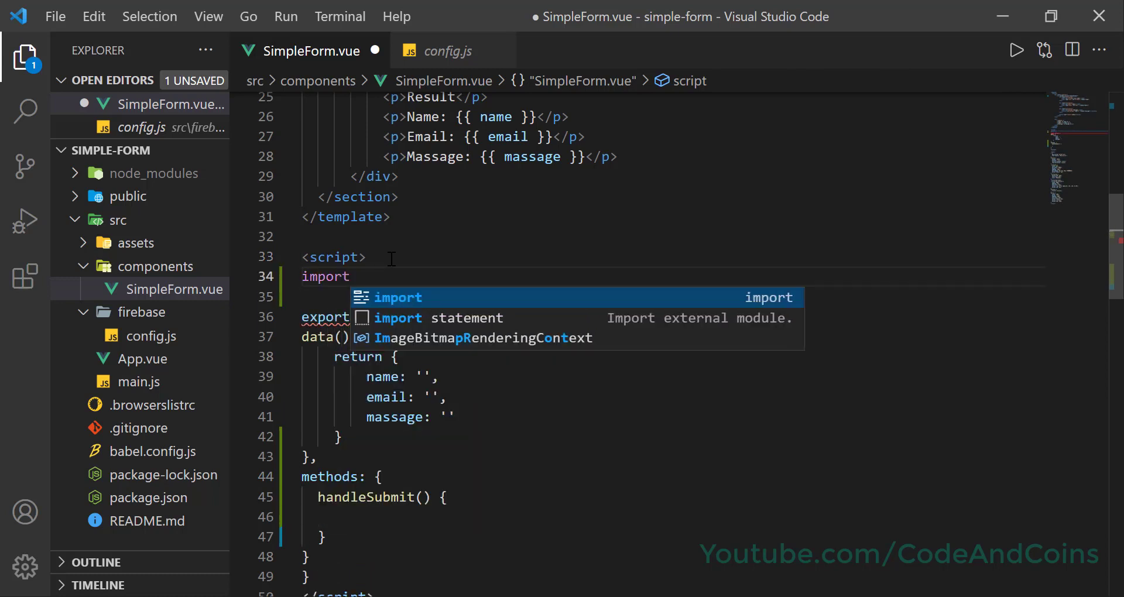
text({ })
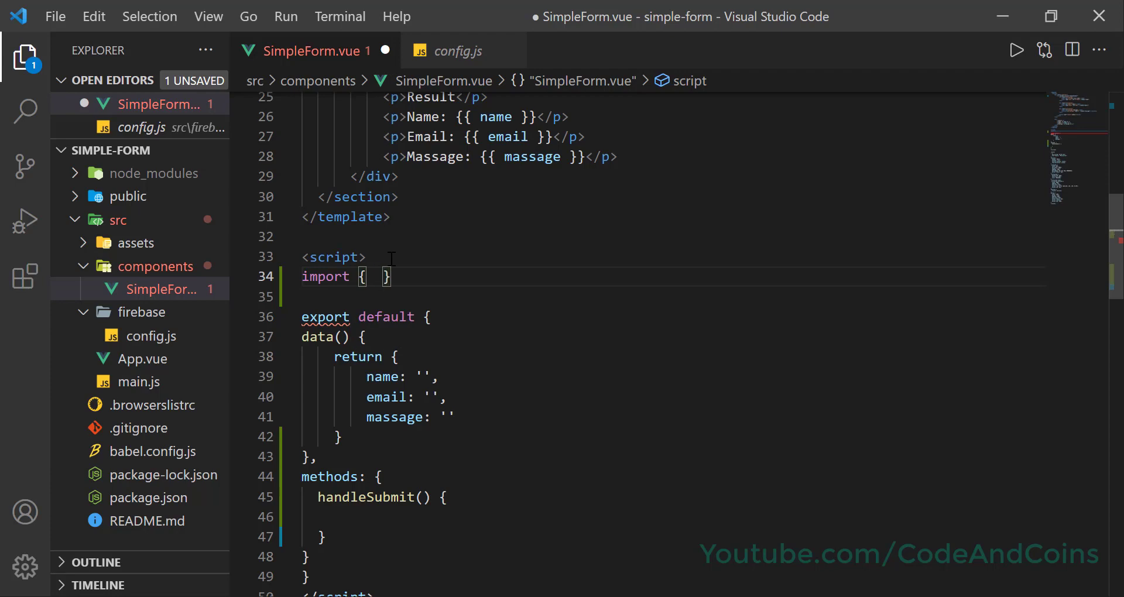
click(463, 51)
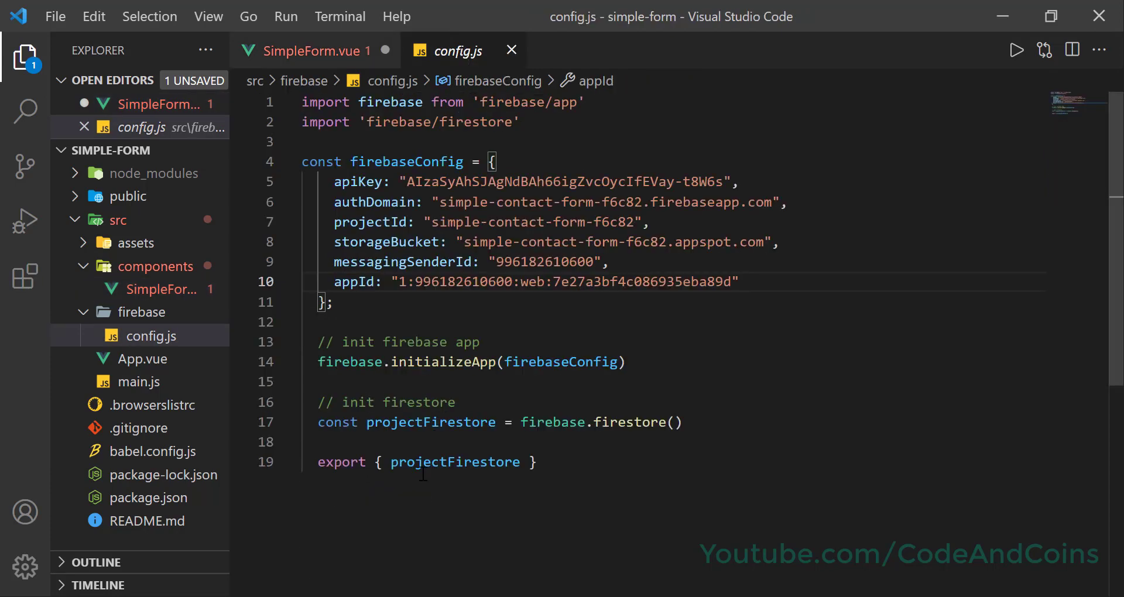
double_click(456, 462)
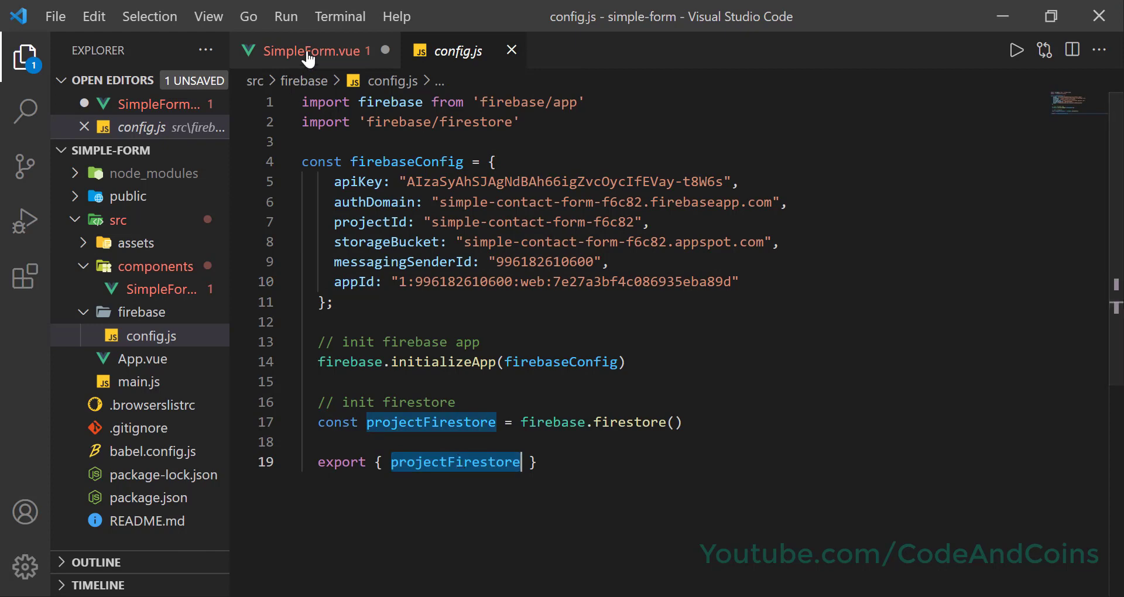
click(316, 51)
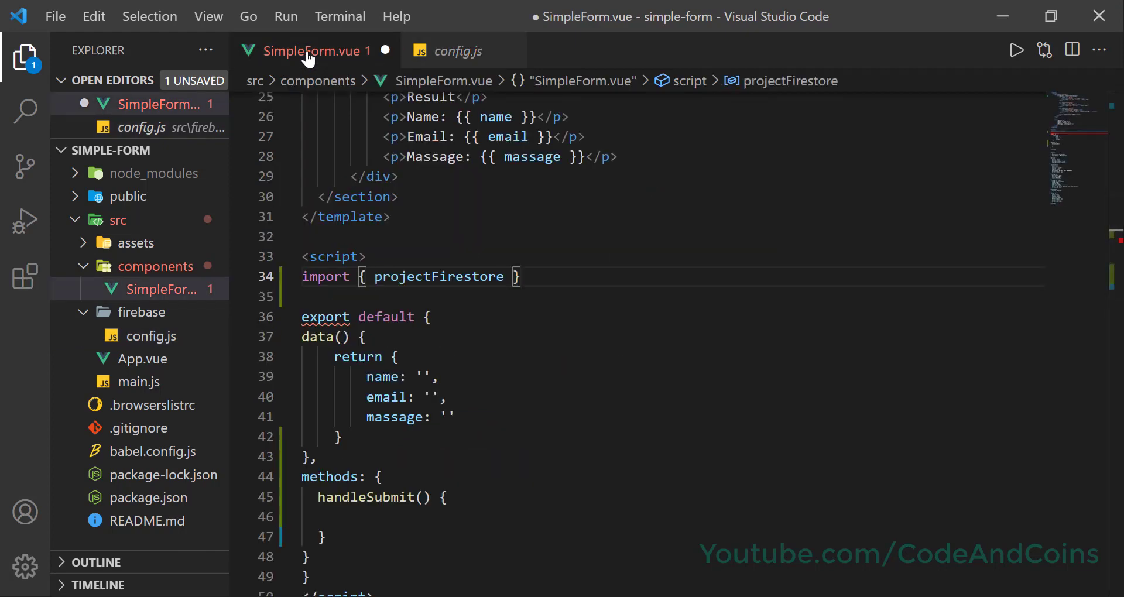
text(from)
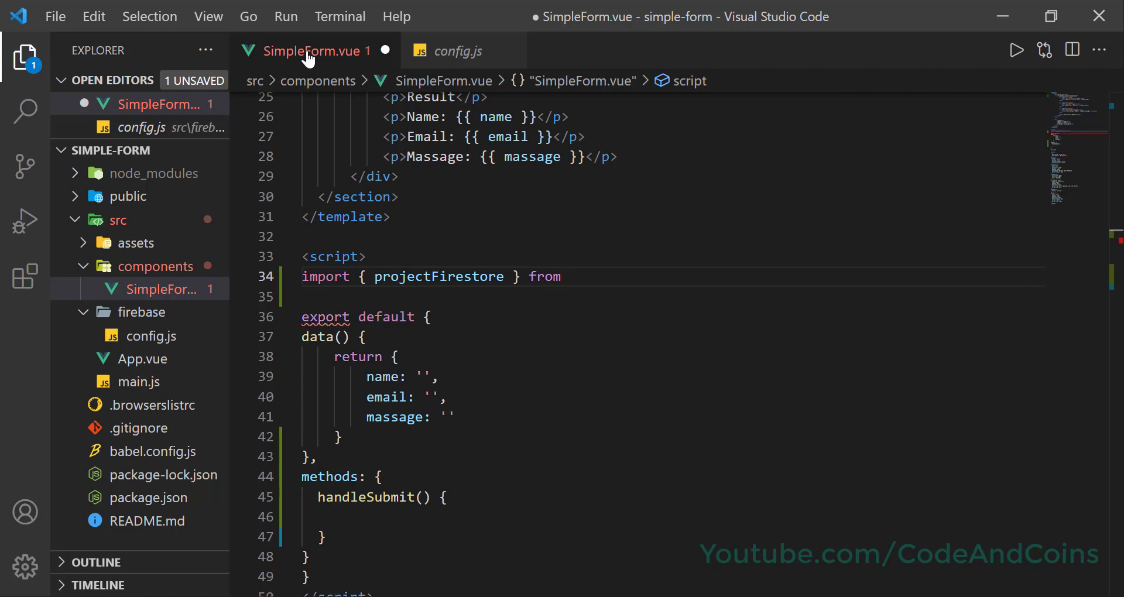
text(')
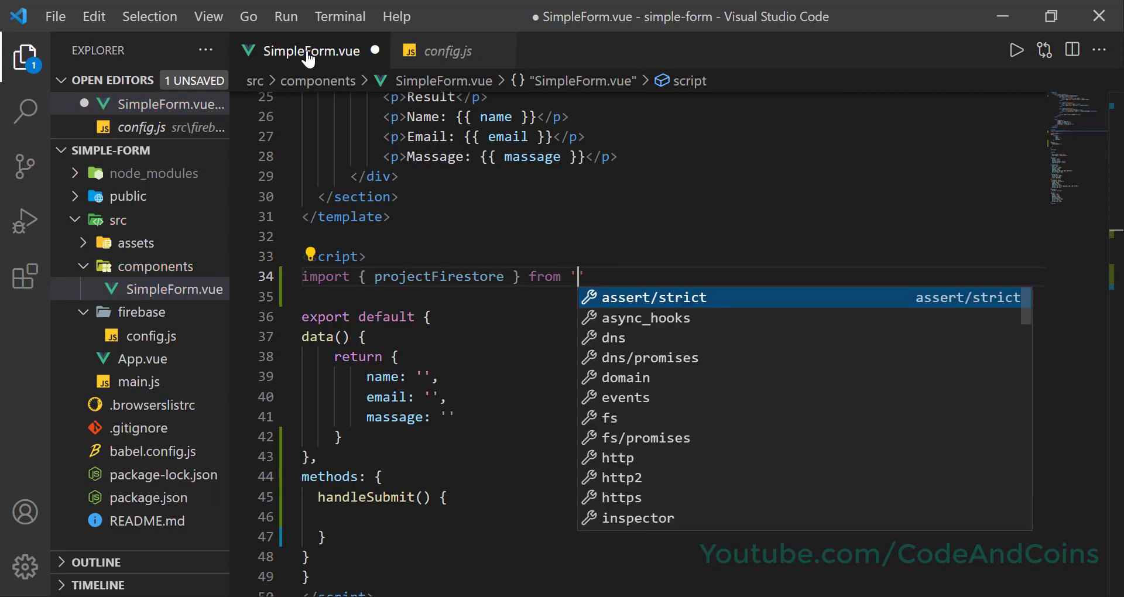
text(../)
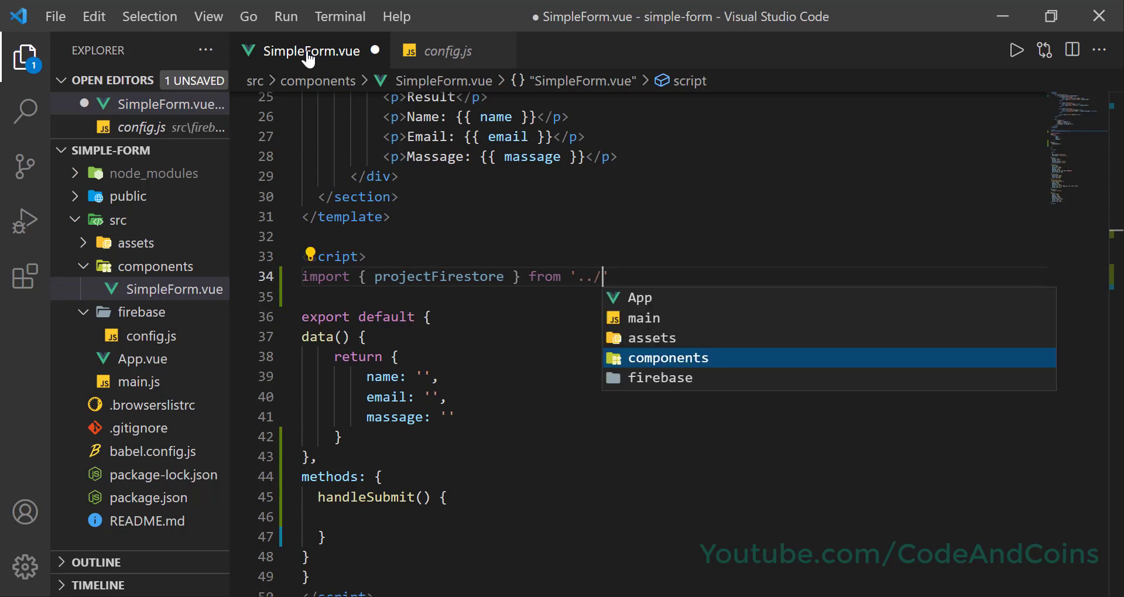
text(firebase)
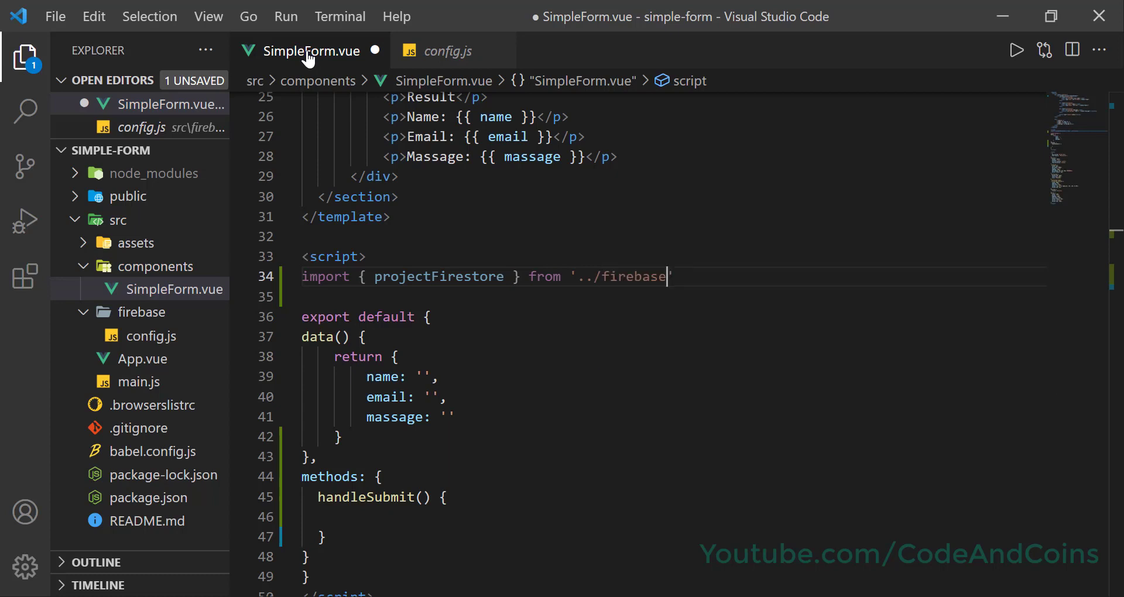
text(/config)
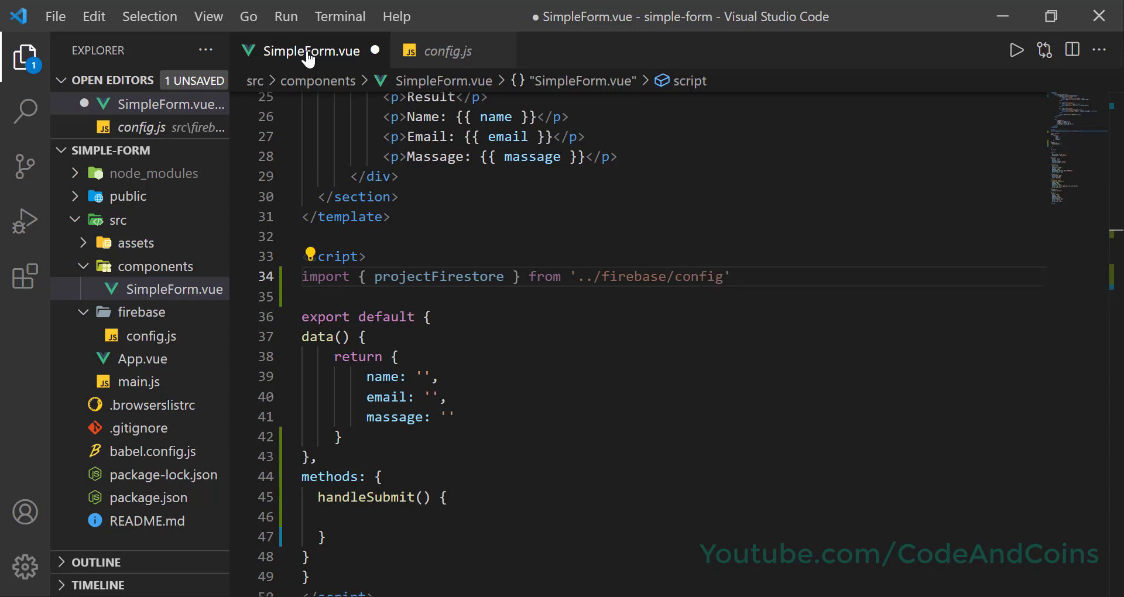
click(421, 450)
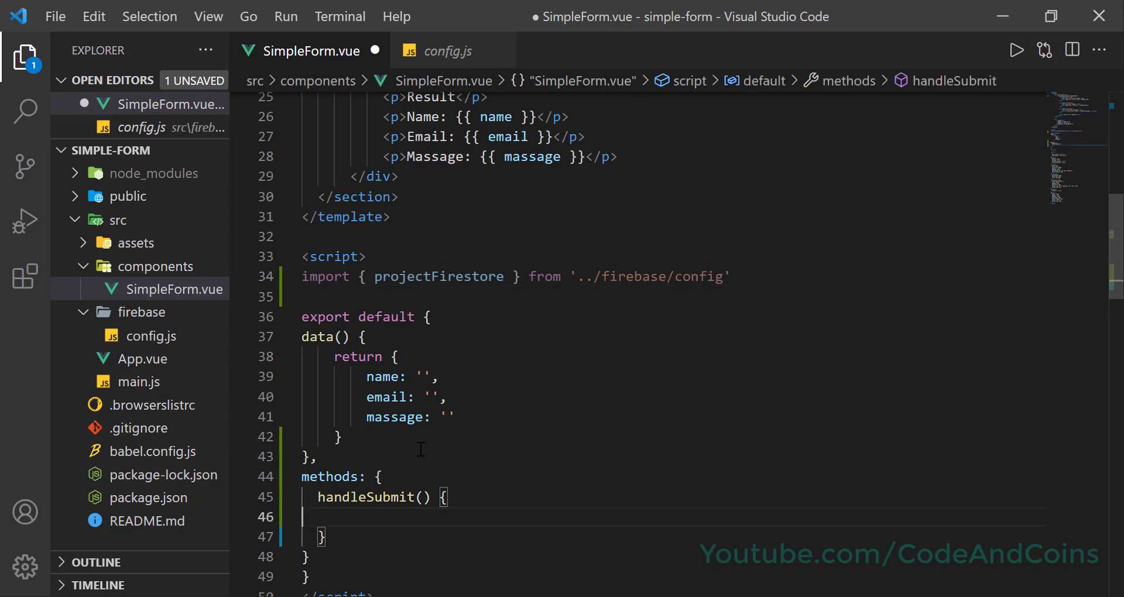
- Declare let userMessage = { name: this.name } inside handleSubmit
text(let)
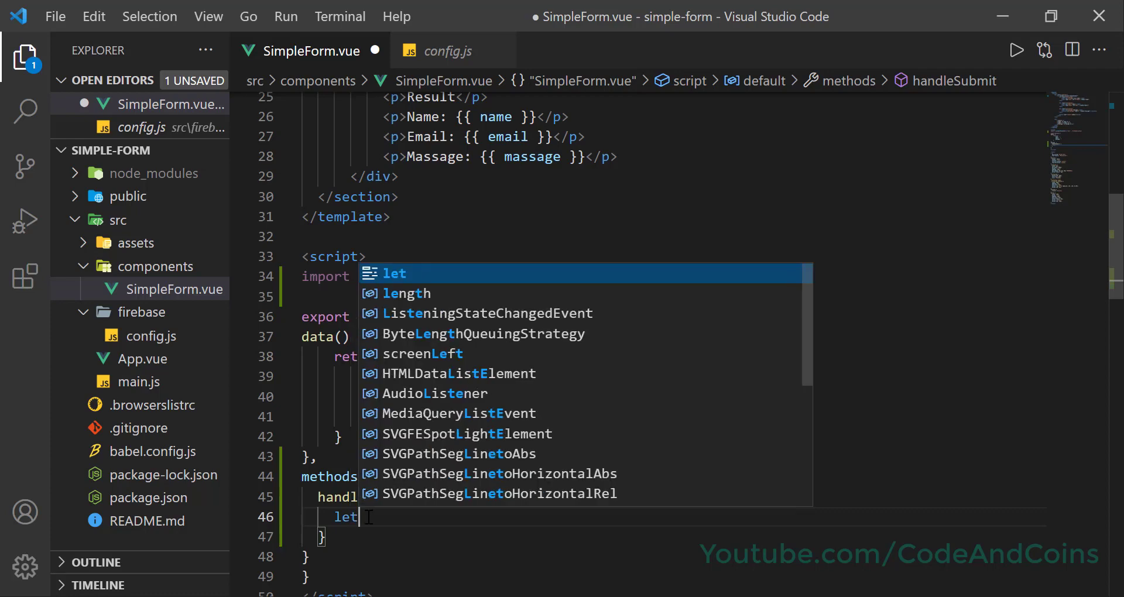
text(user)
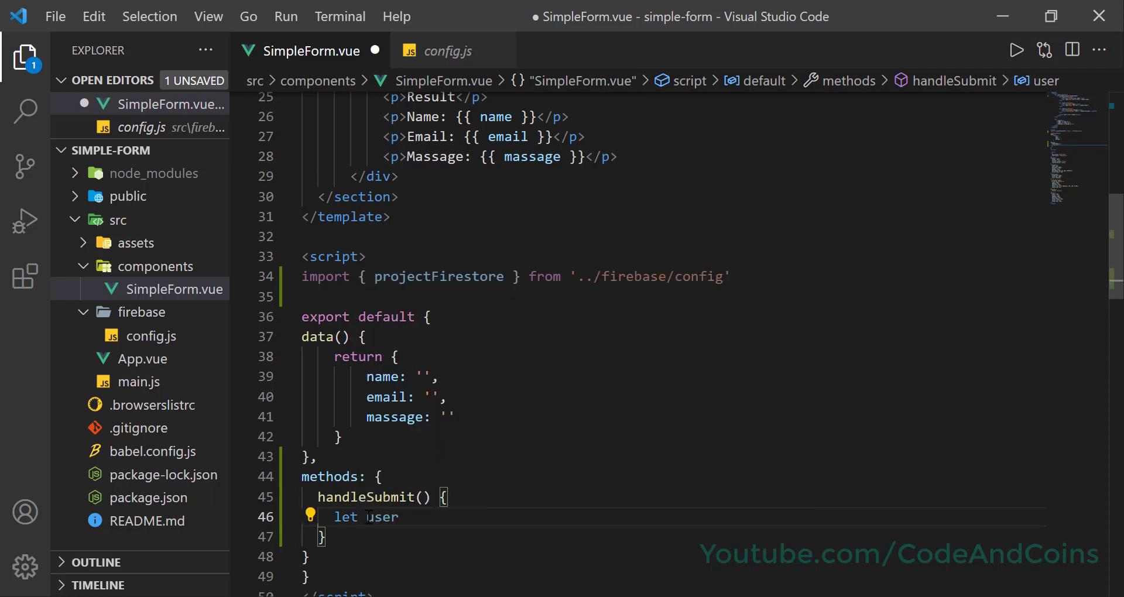
text(Message)
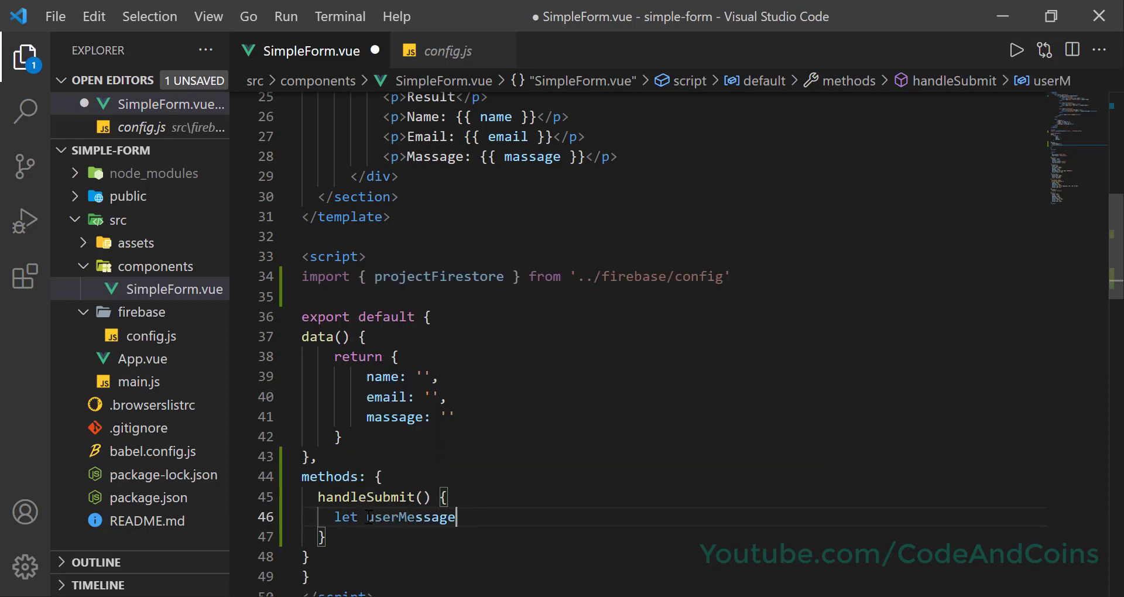
text(=)
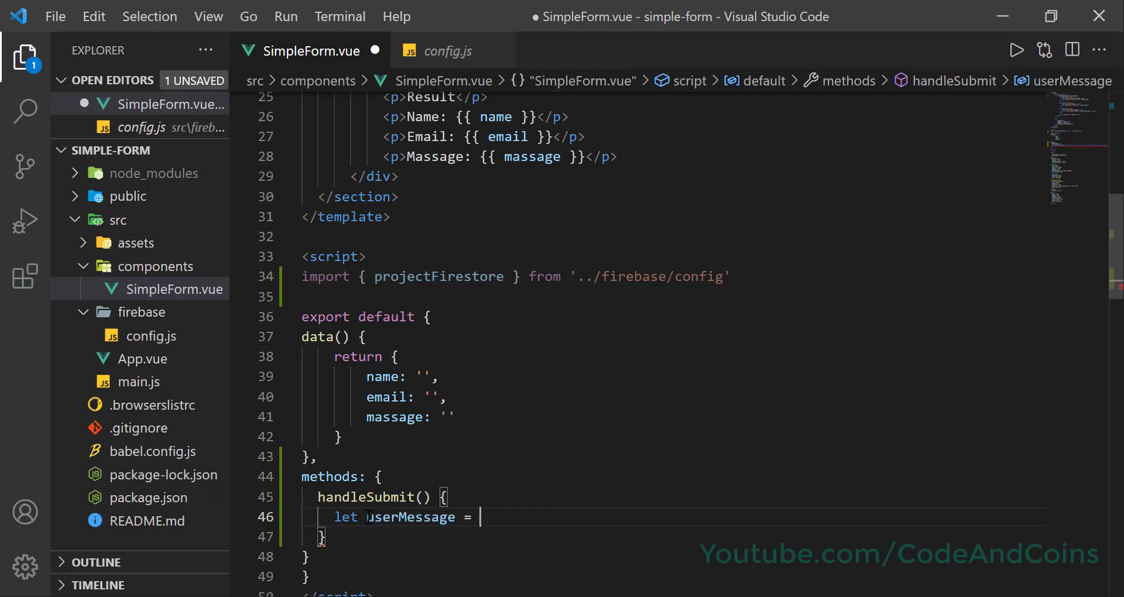
text({)
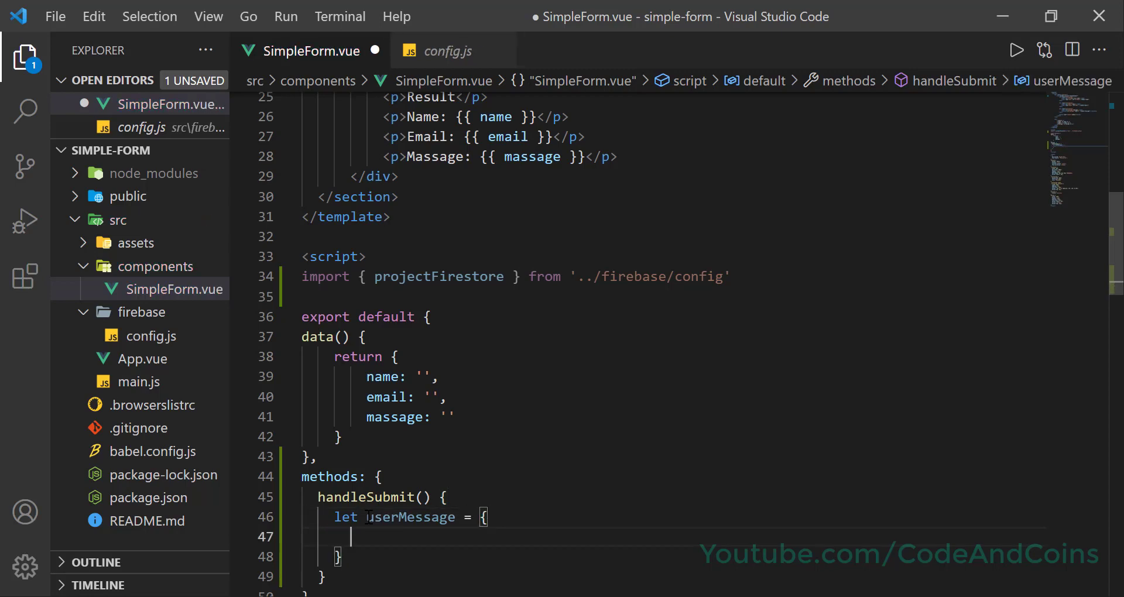
text(name:)
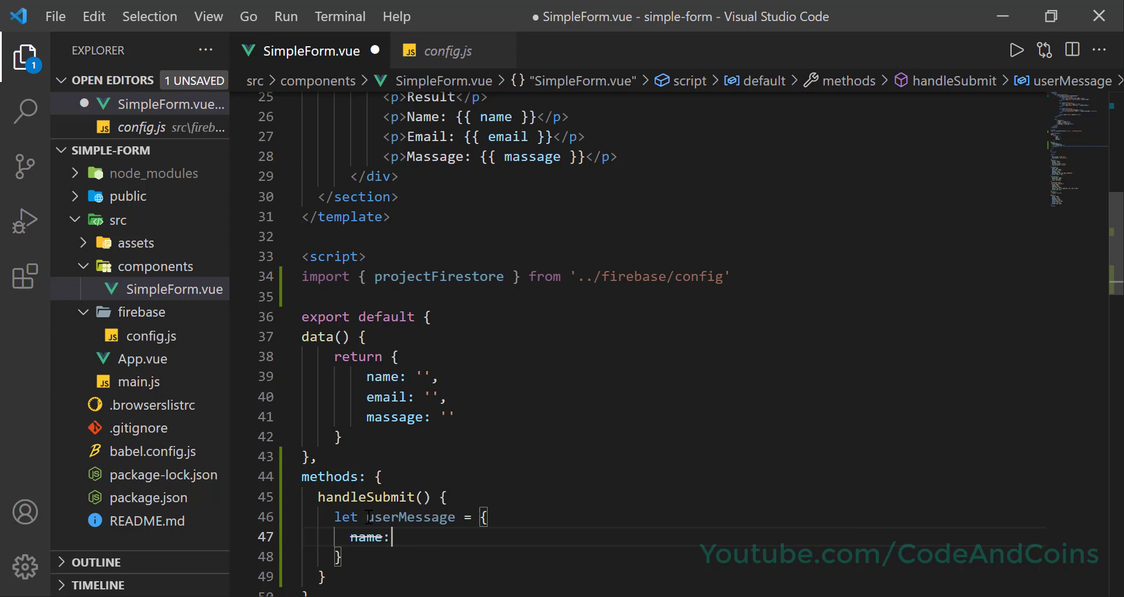
text(thi)
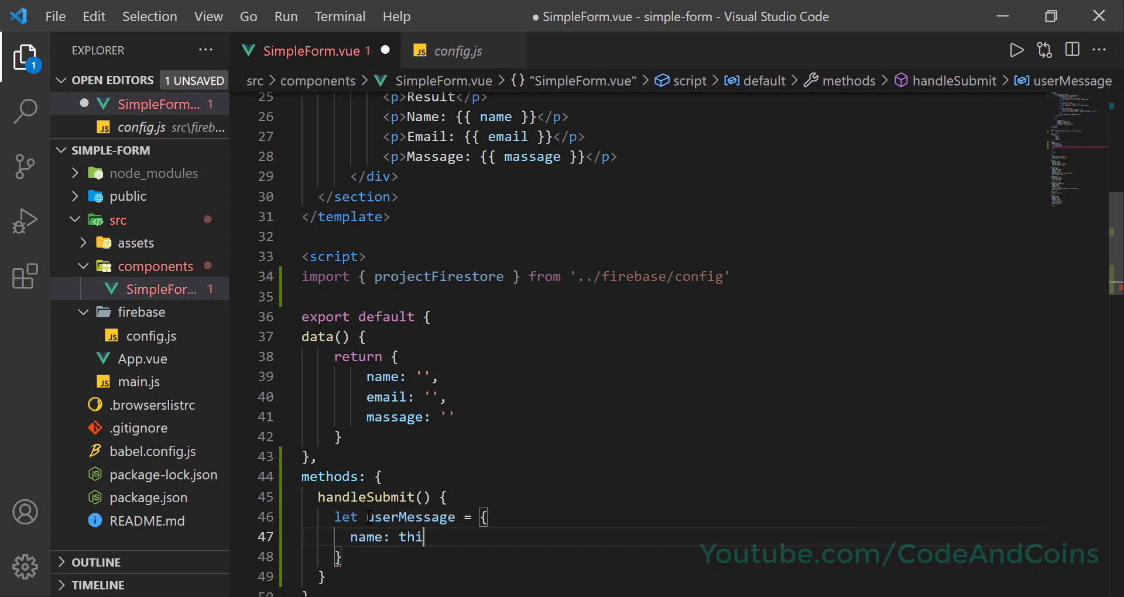
text(s.name,)
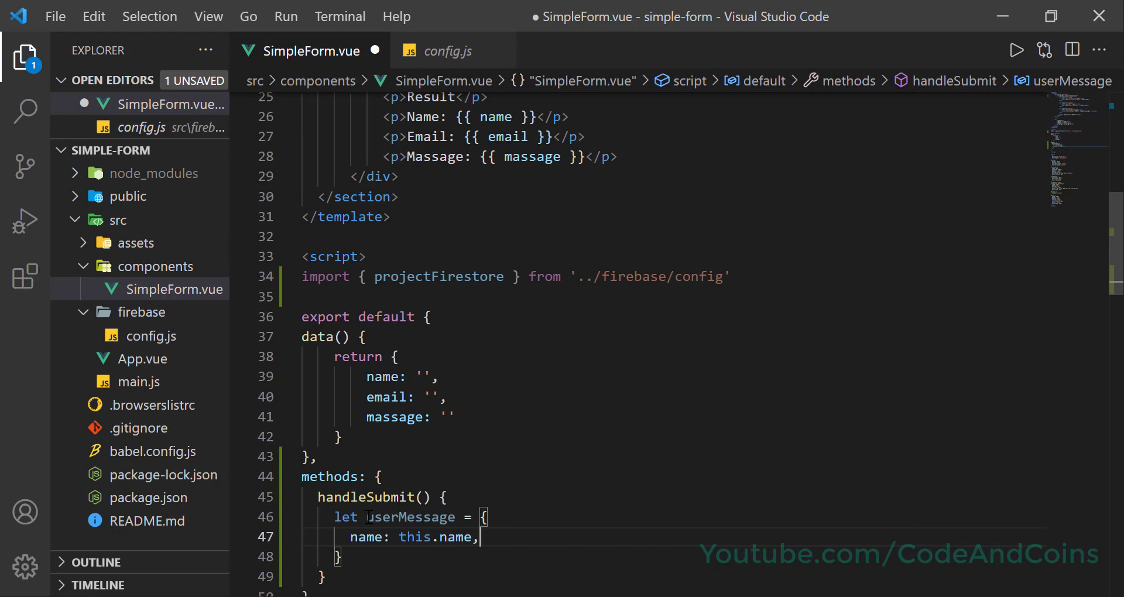
key(Enter)
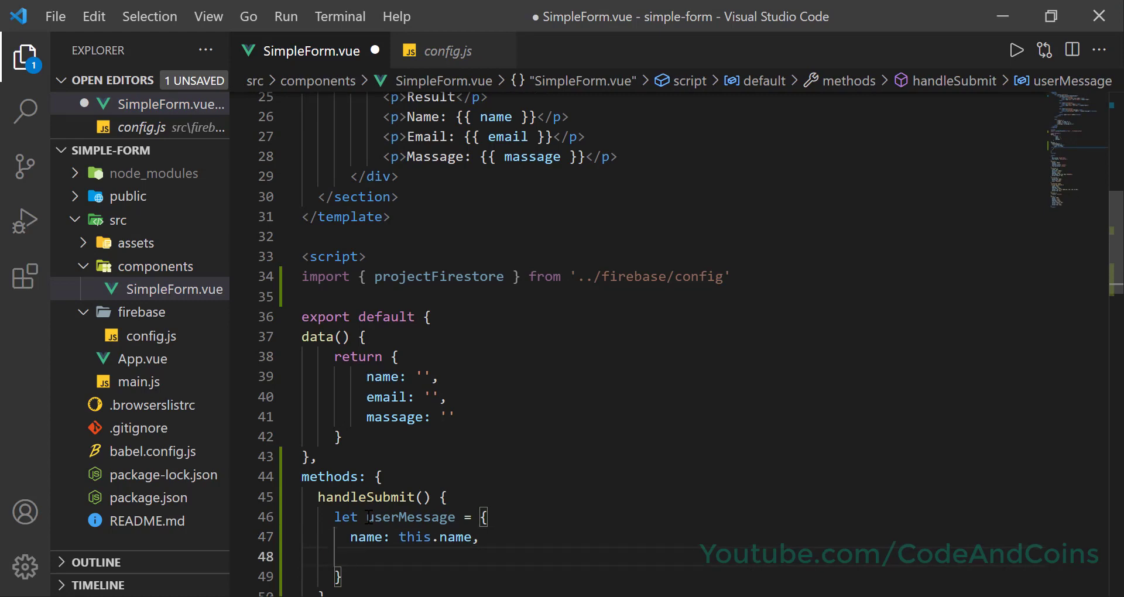
- Add email: this.email and message: this.massage properties to userMessage
text(email:)
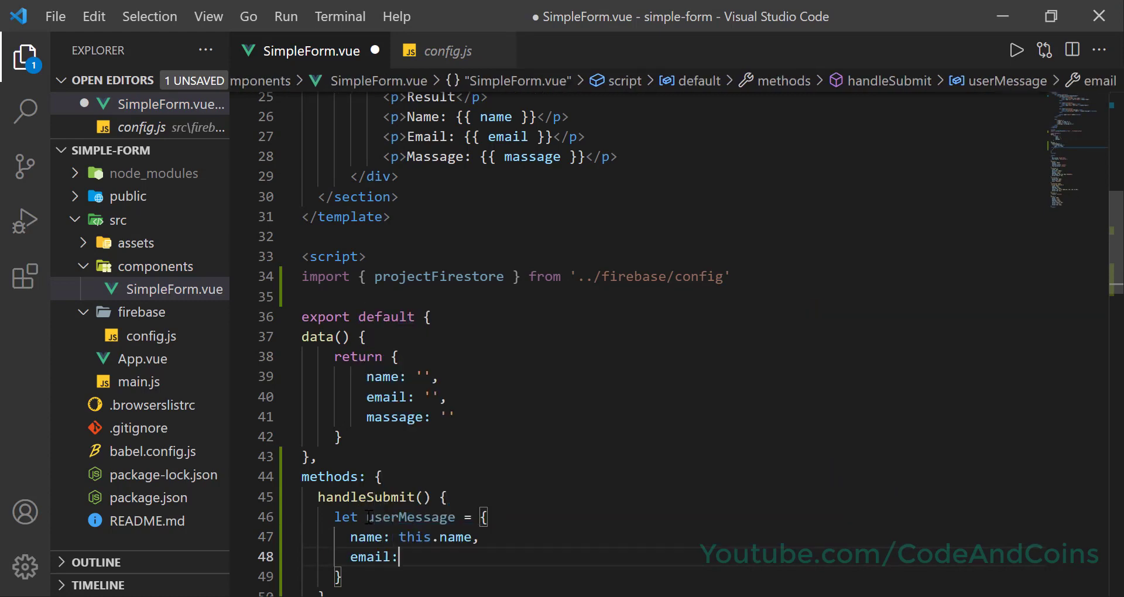
text(this.email,)
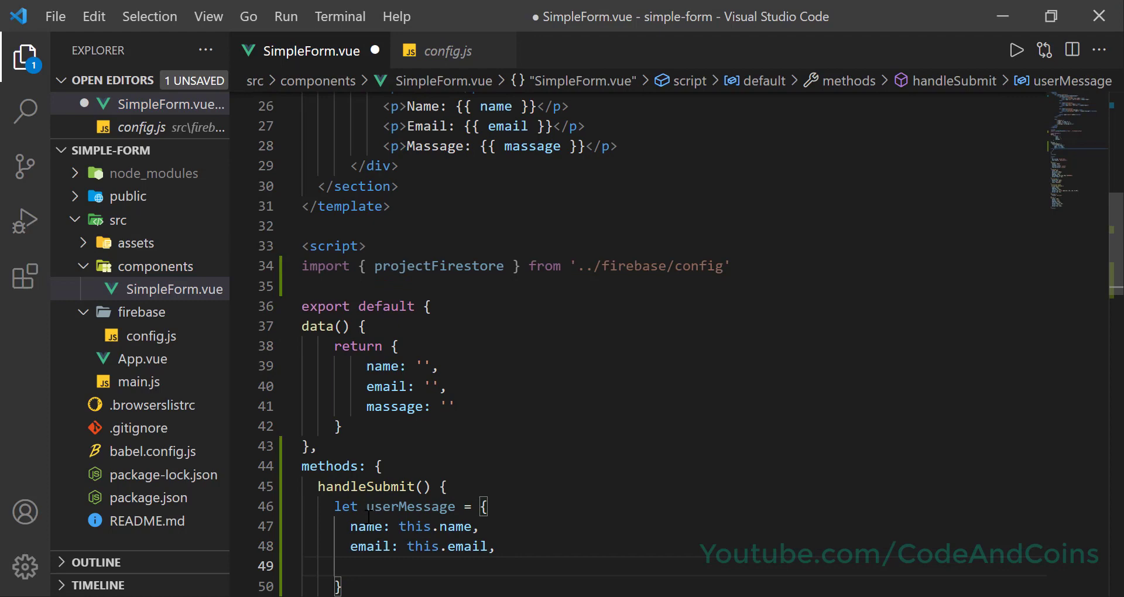
text(message: thi)
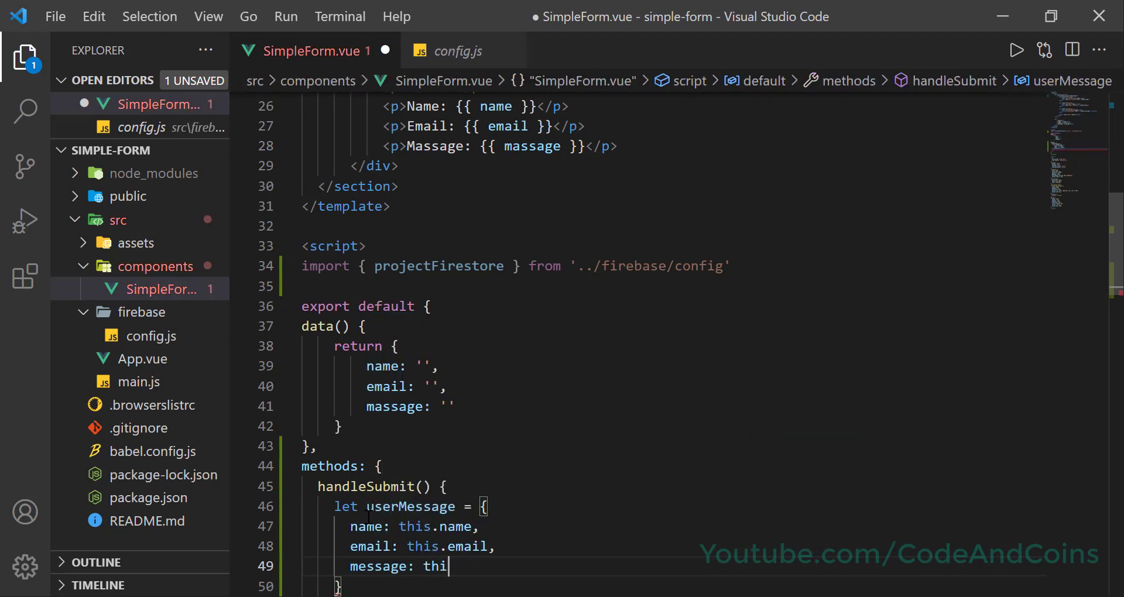
text(s.massage)
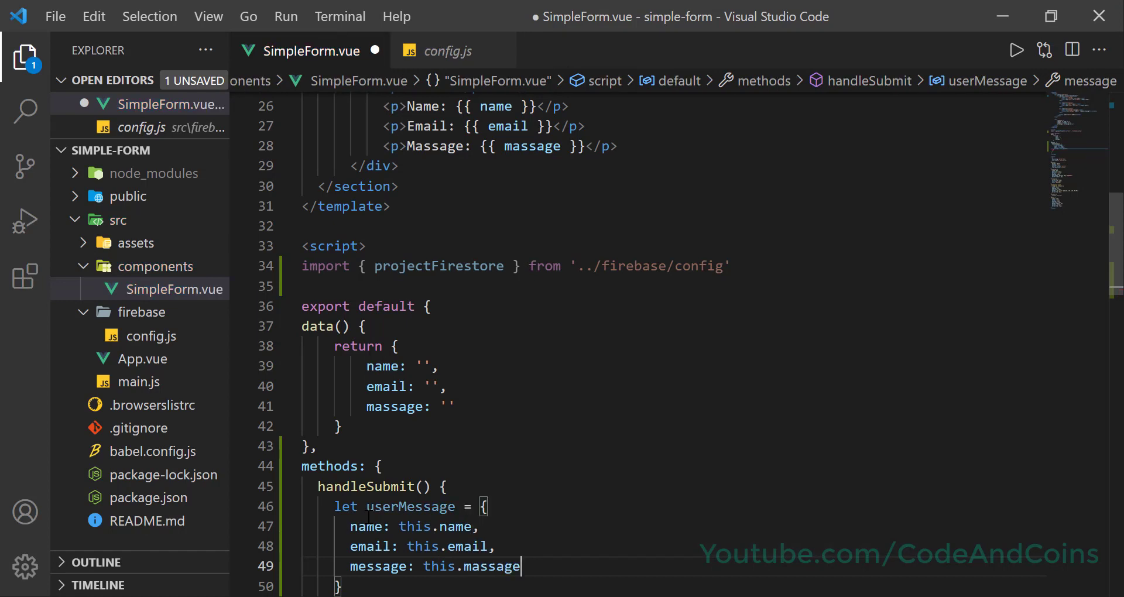
scroll(down, 3)
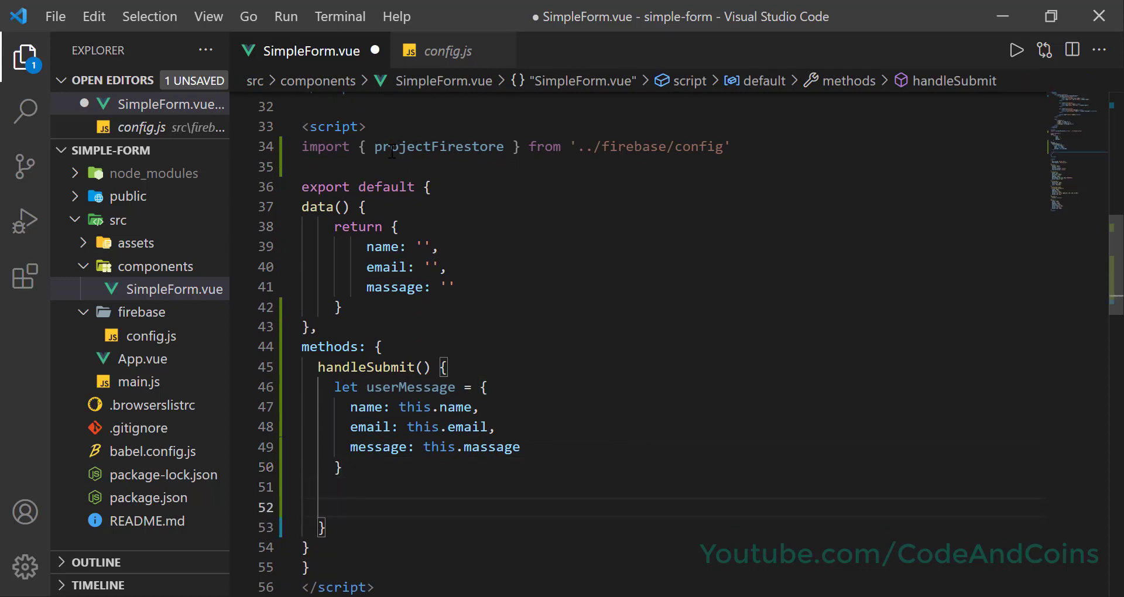
- Add projectFirestore.collection('userMessages').add(userMessage) after the userMessage object
text(projectFirestore)
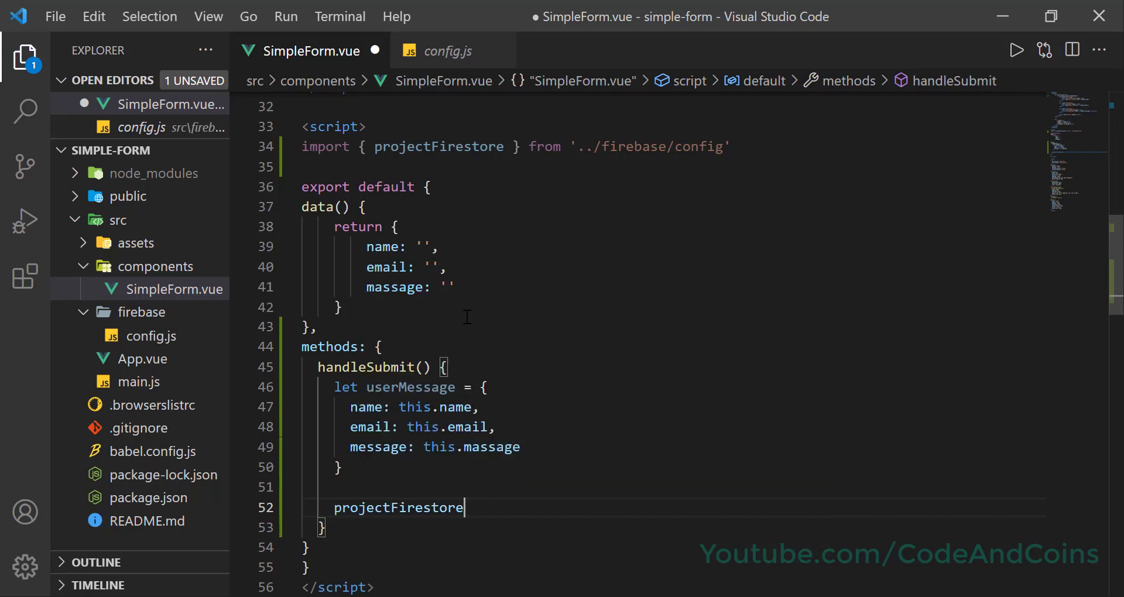
text(.)
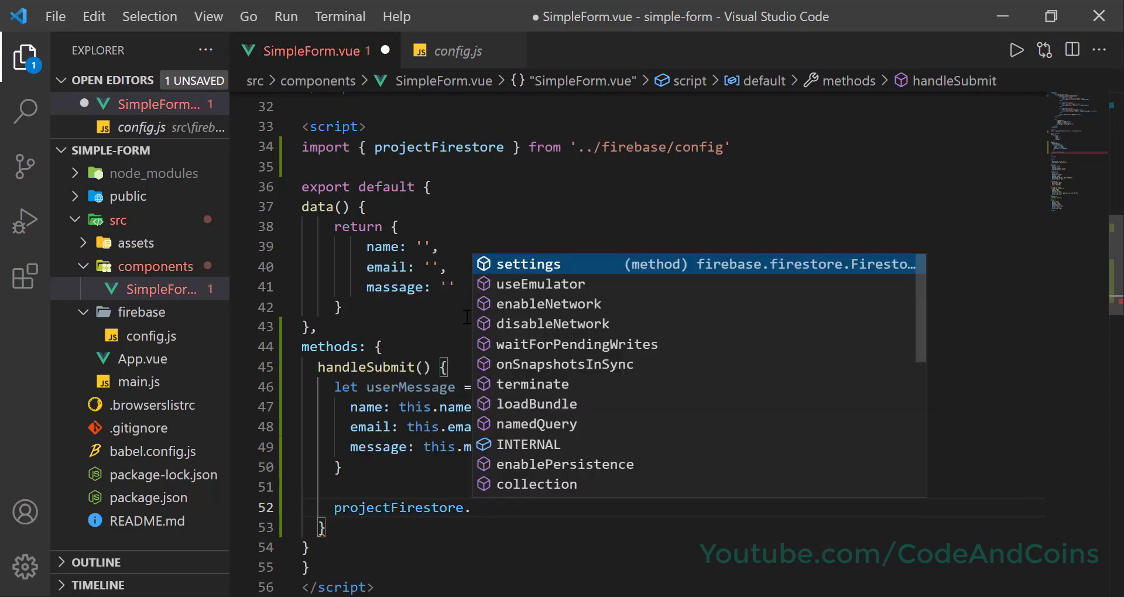
text(collection)
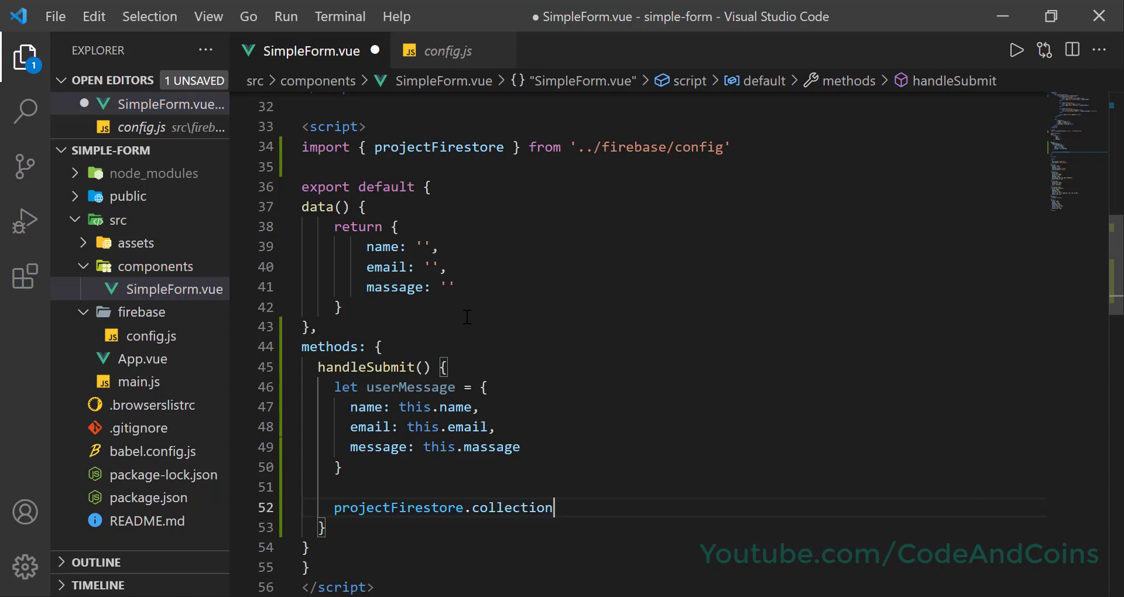
text(())
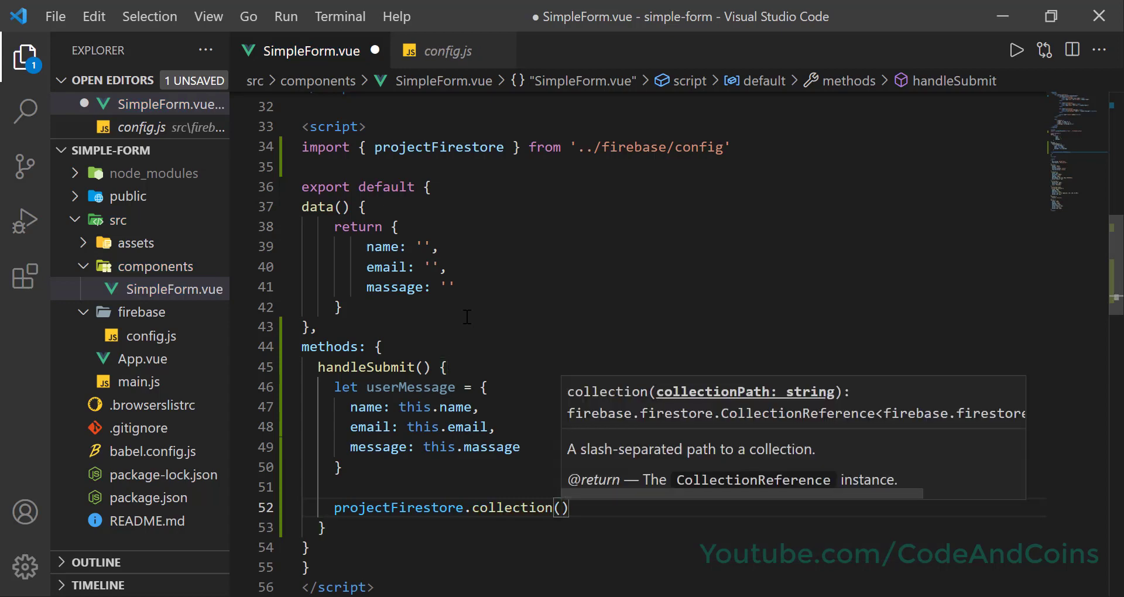
text('')
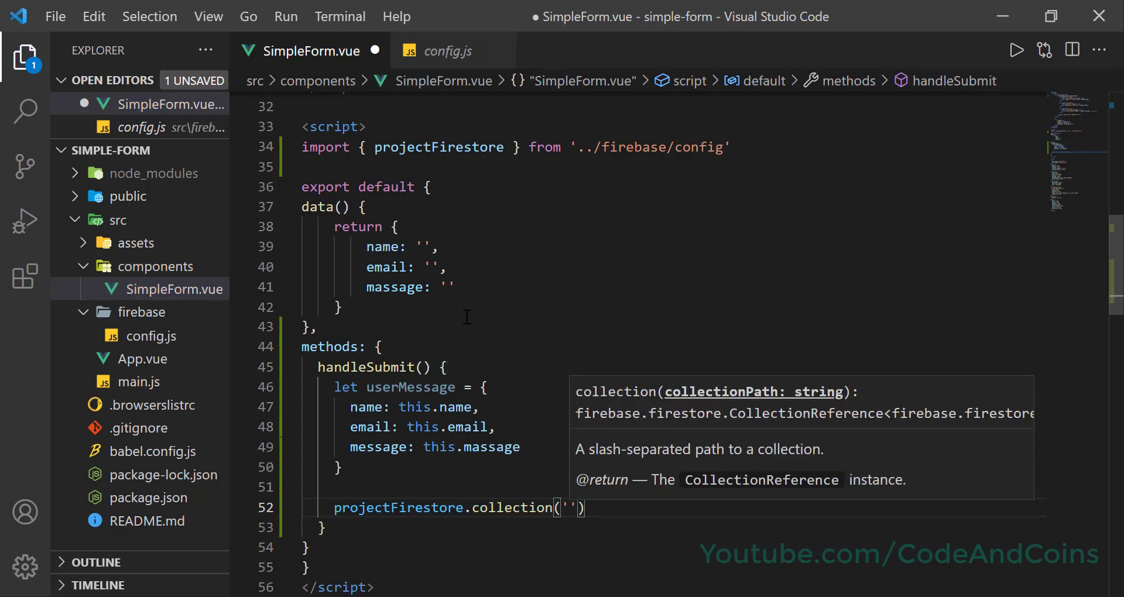
text(user)
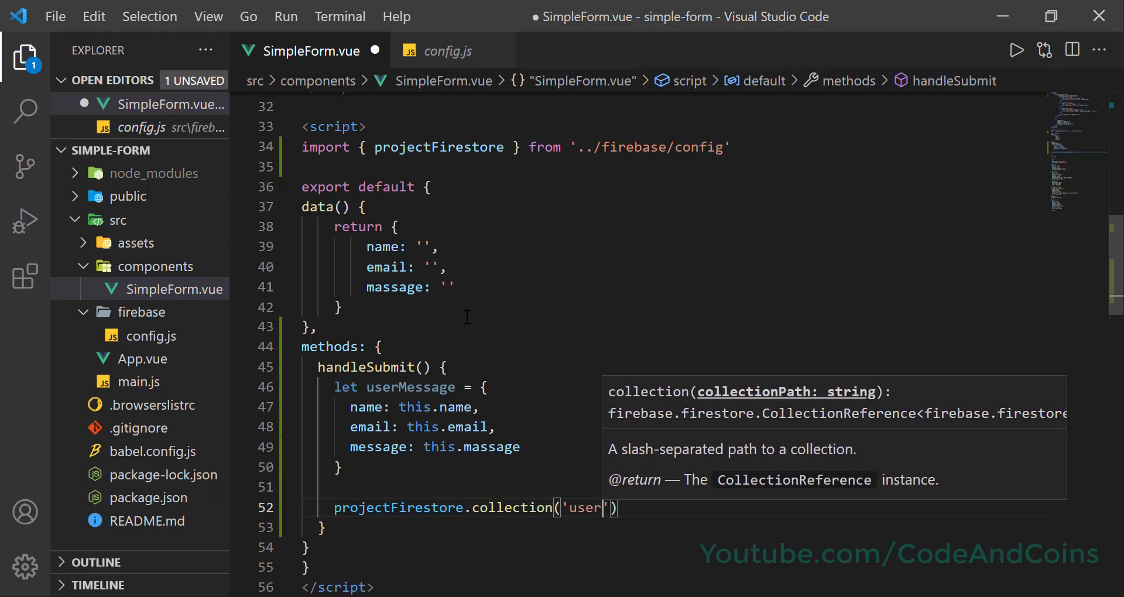
text(M)
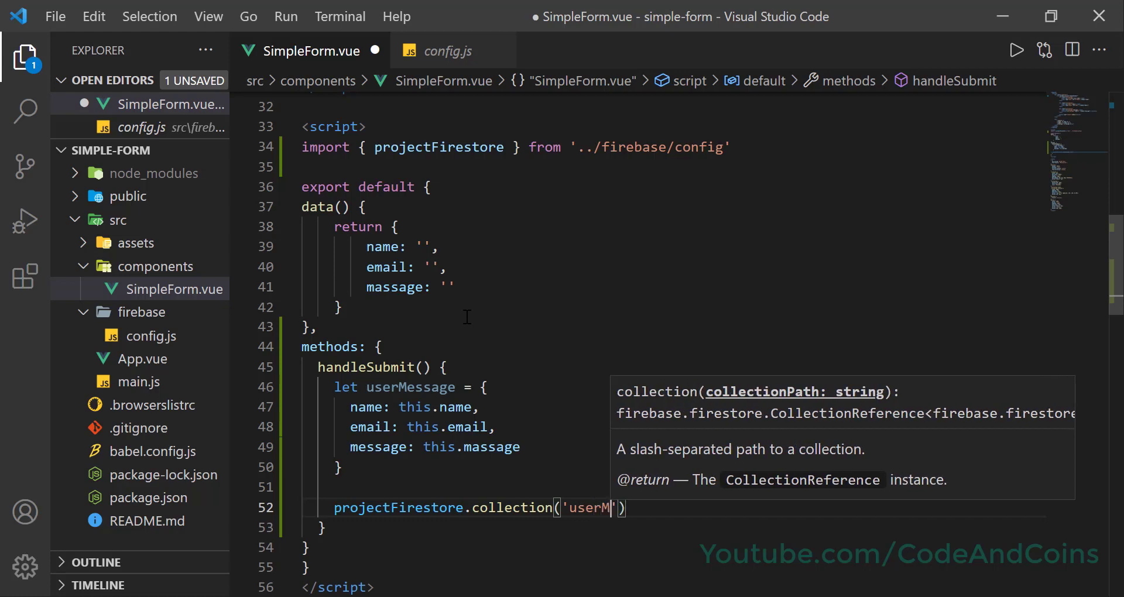
text(essages)
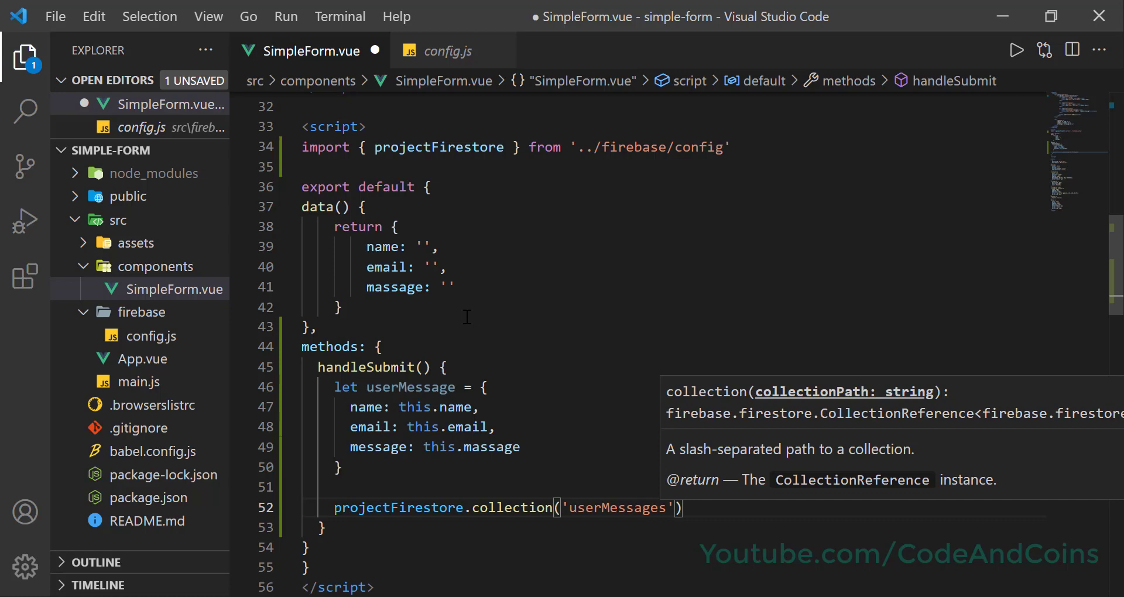
text(.)
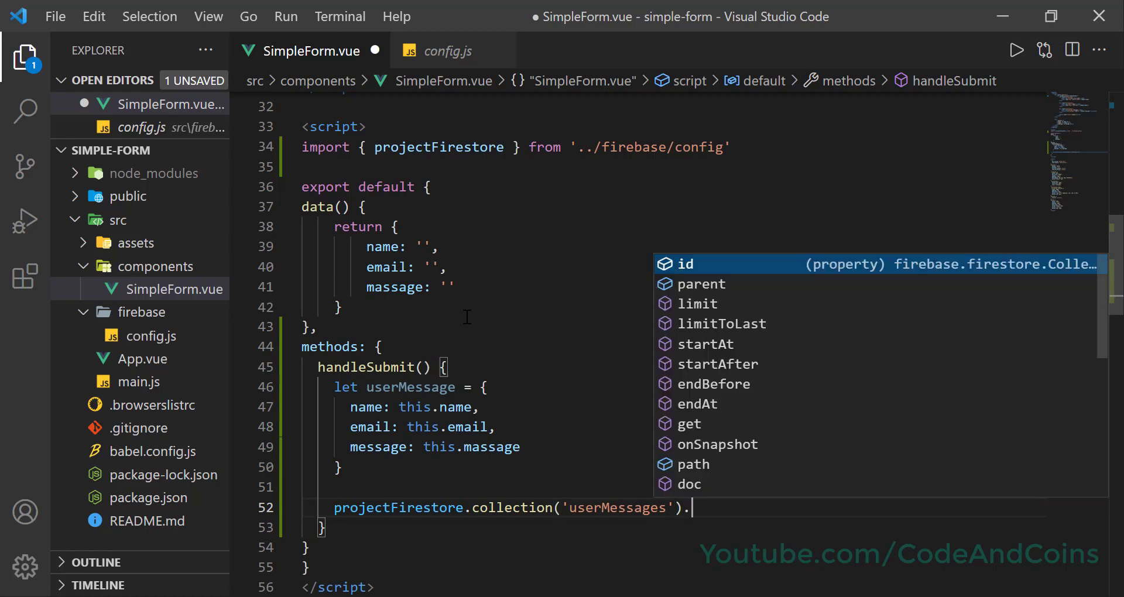
text(add()
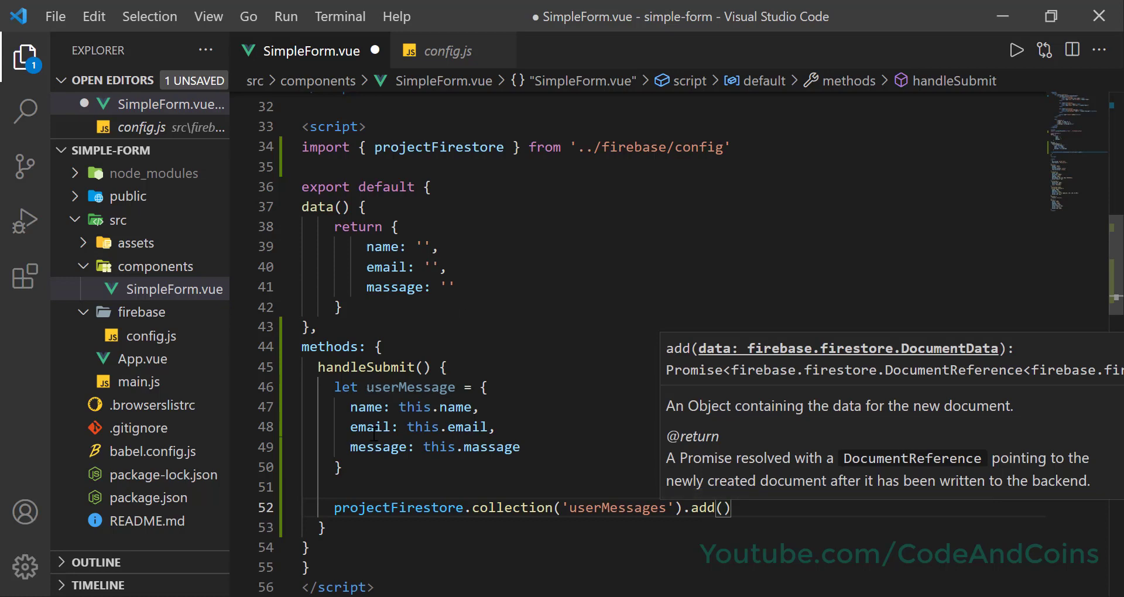
mouse_move(573, 316)
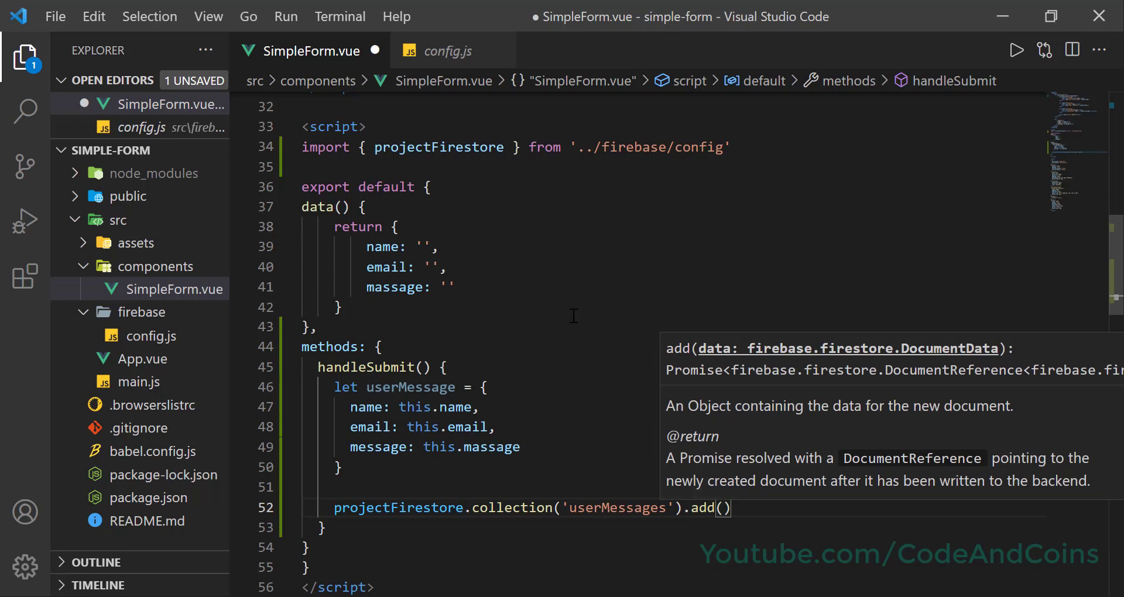
text(user)
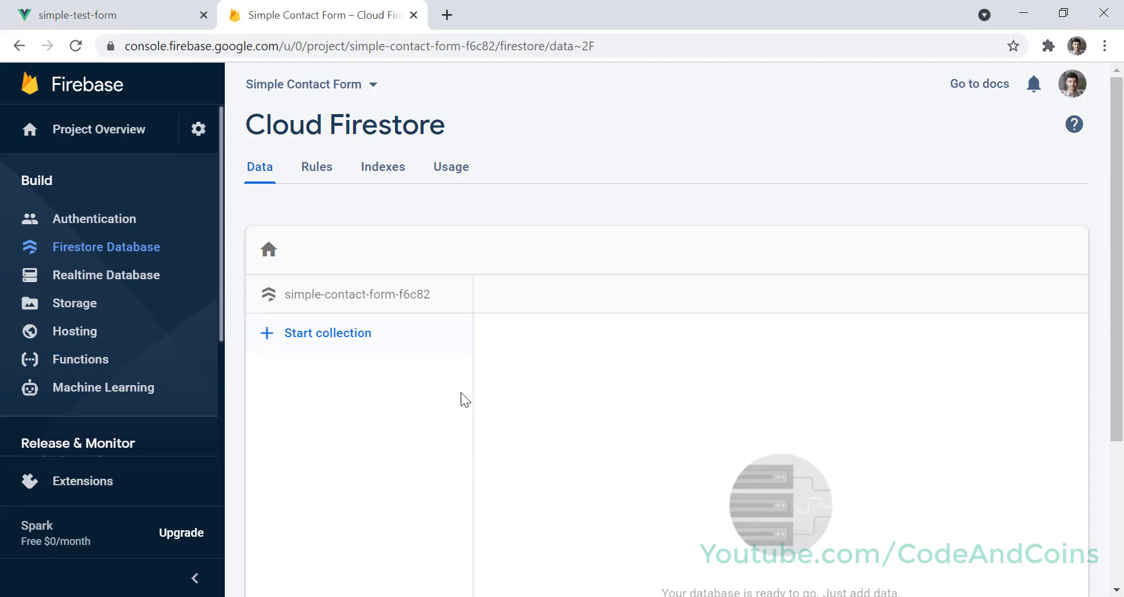
mouse_move(405, 414)
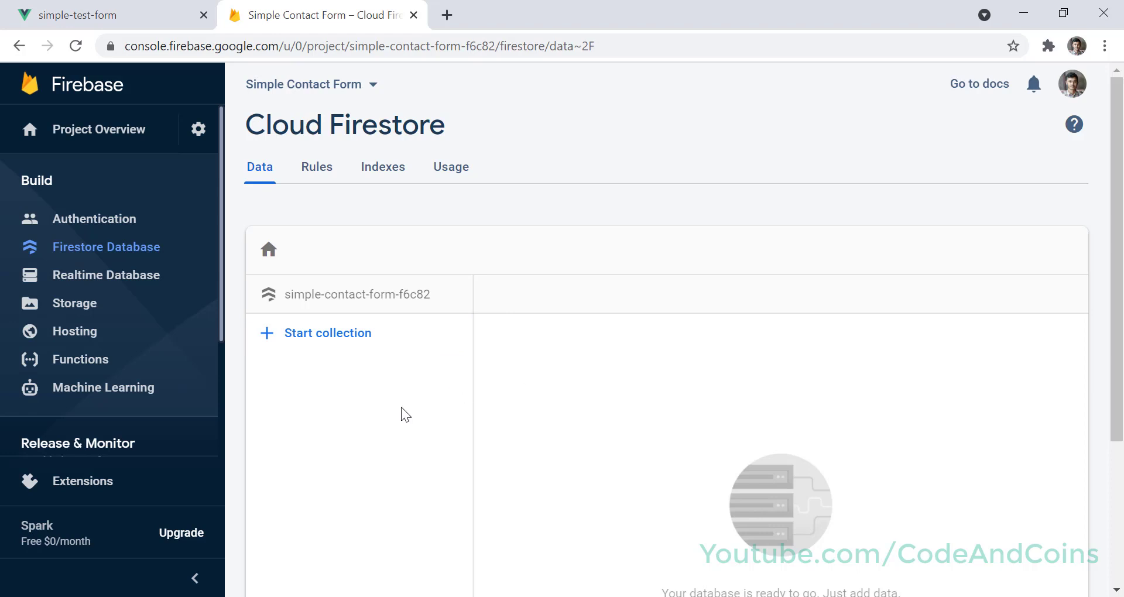
mouse_move(550, 420)
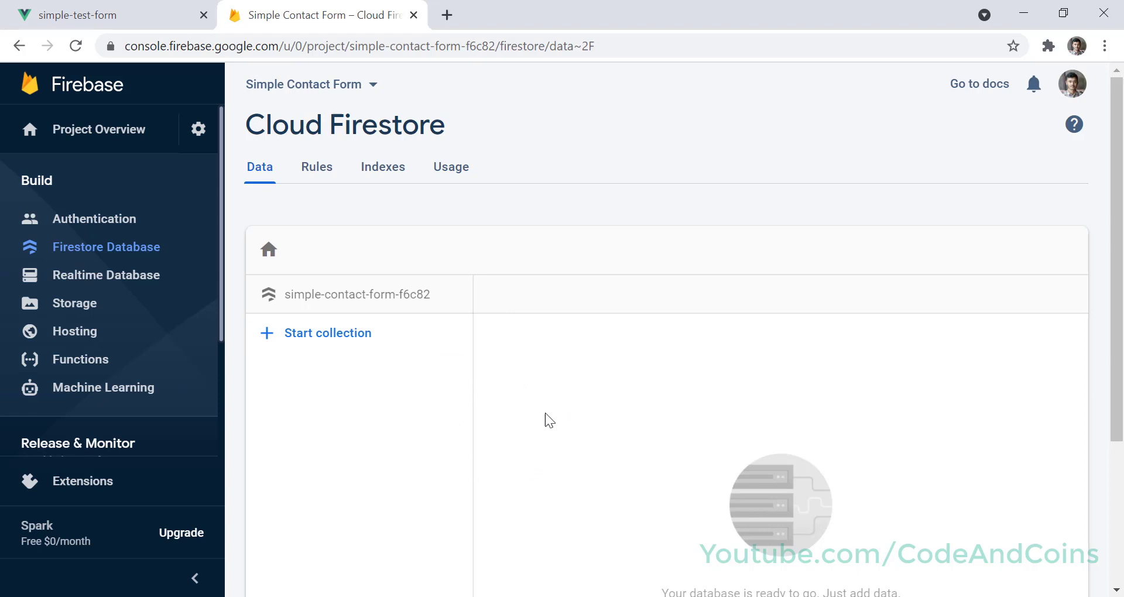
mouse_move(502, 493)
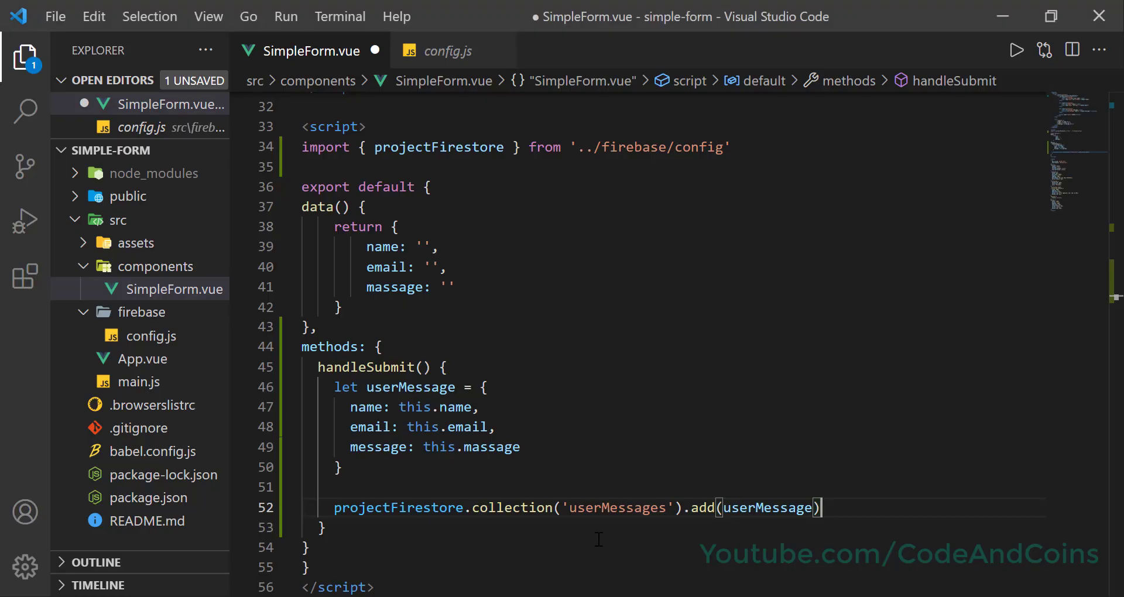
mouse_move(767, 508)
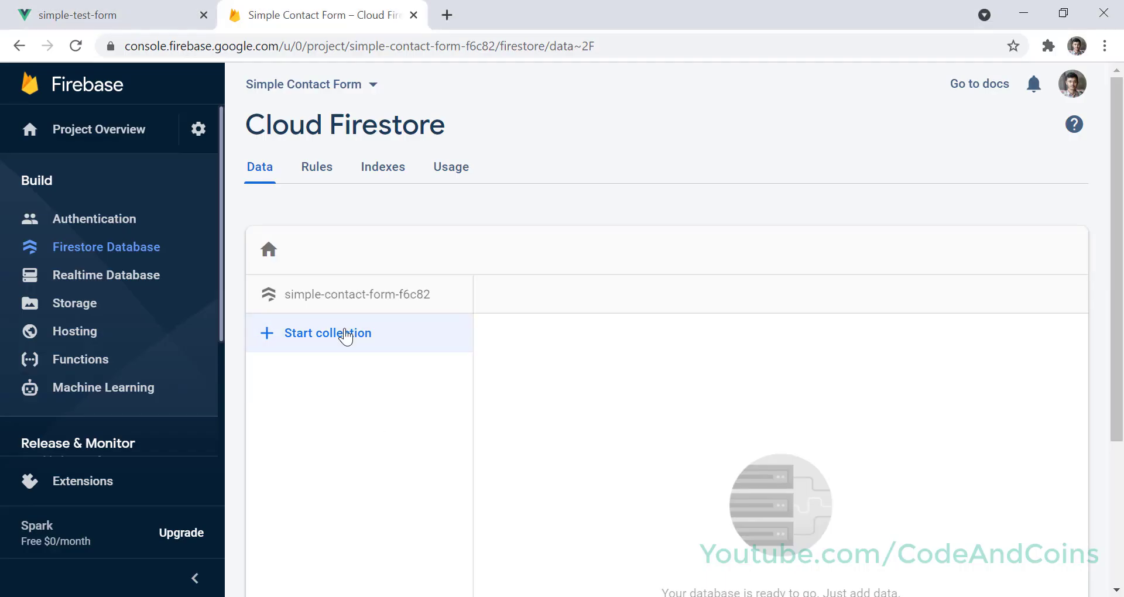
- Switch to the simple-test-form page at localhost:8080
click(108, 15)
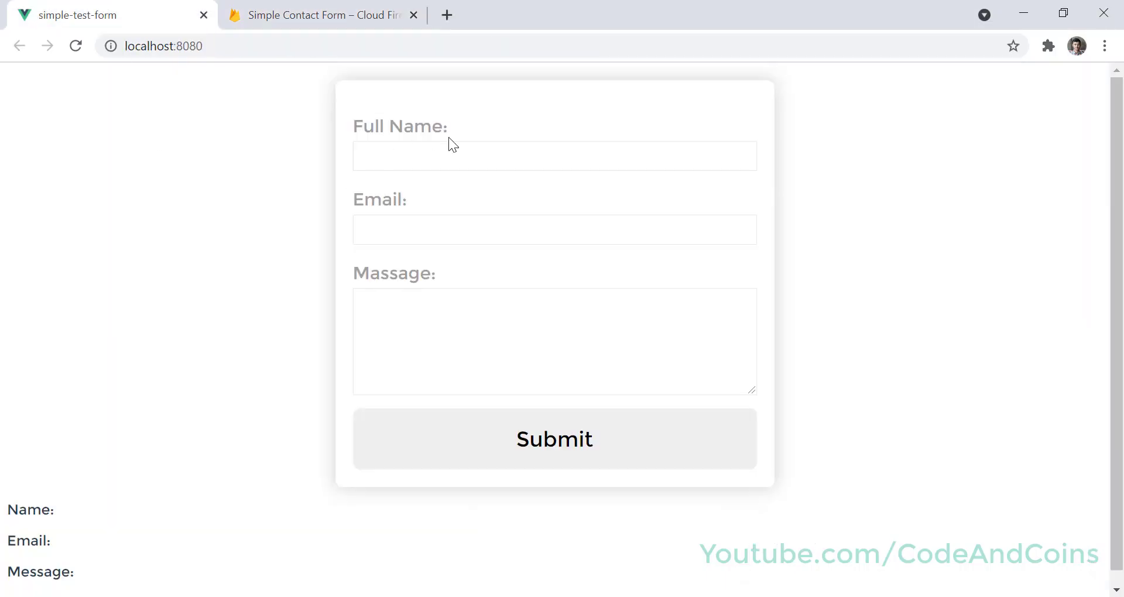
- Submit a first test entry with name Nawaraj and an xyz@gmail email
text(Nawaraj)
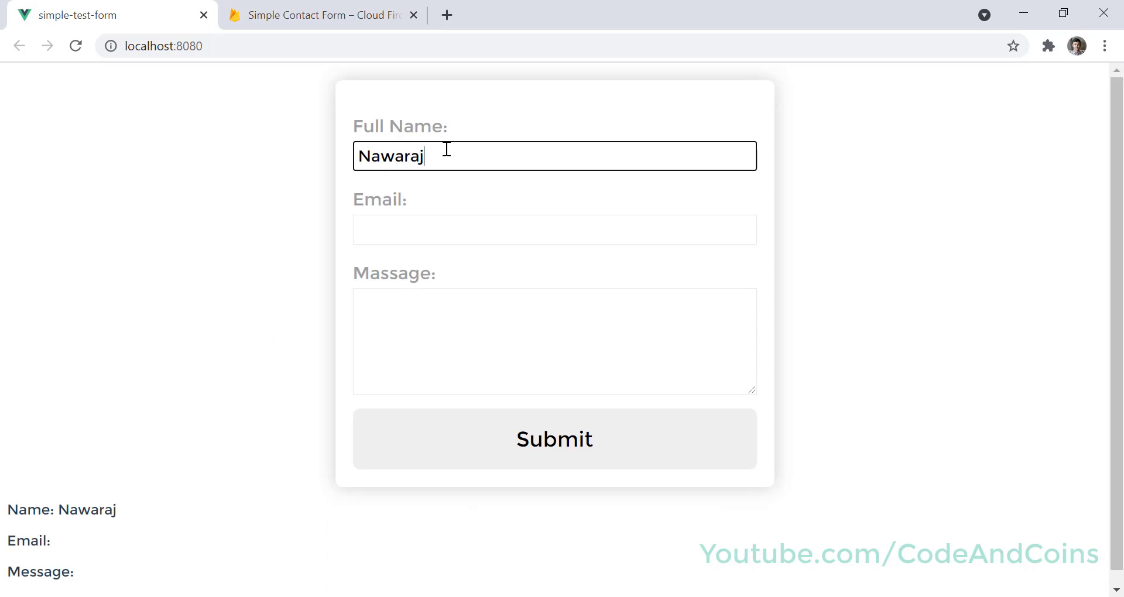
text(x)
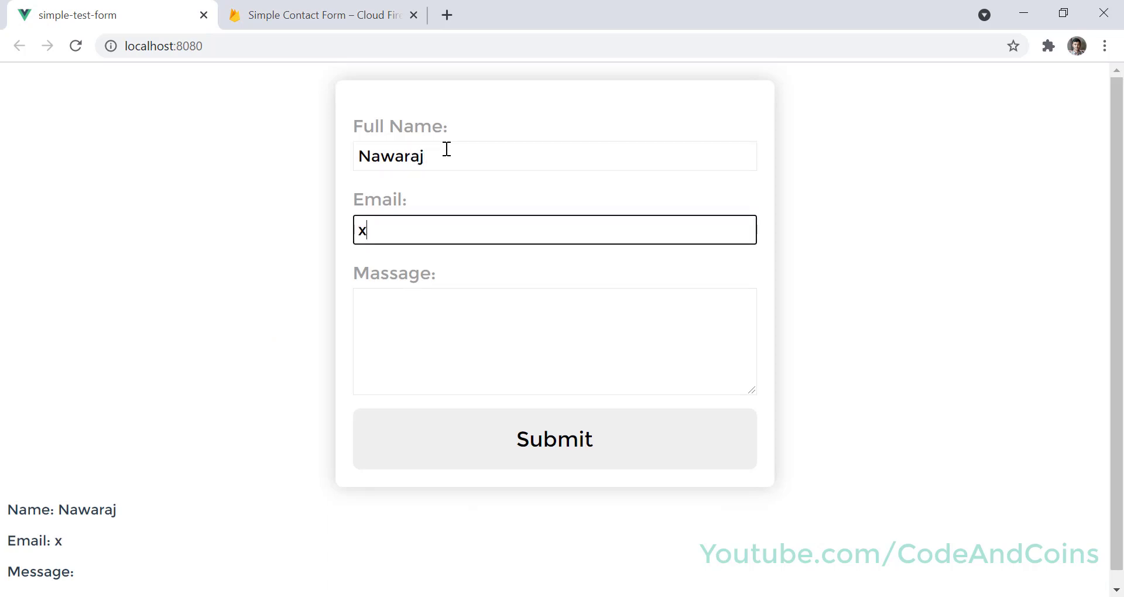
text(yz)
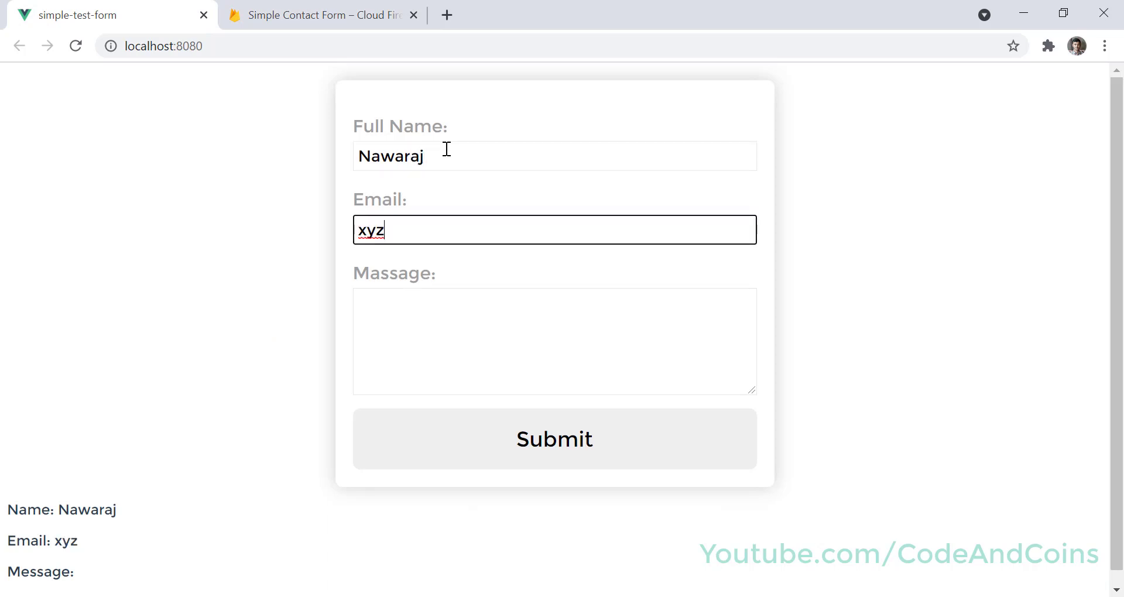
text(@gmail.)
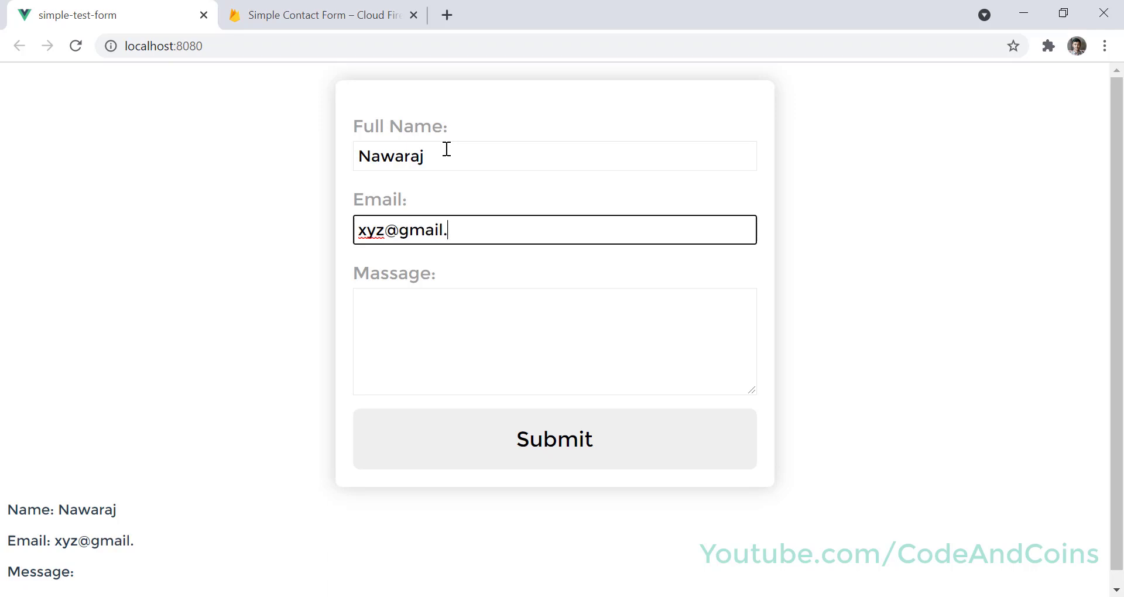
text(h)
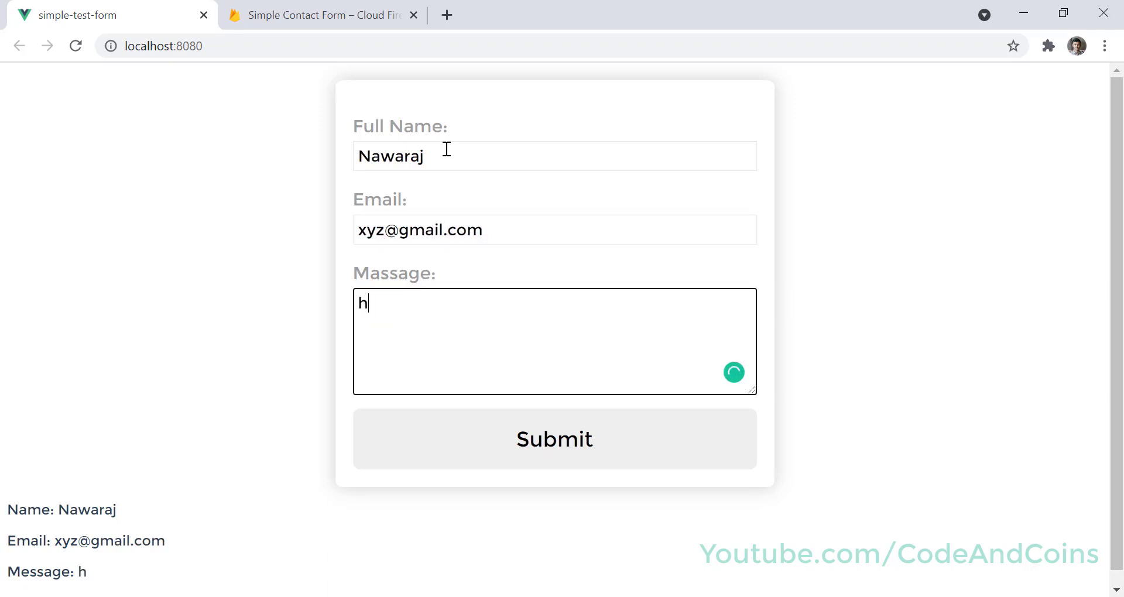
text(e)
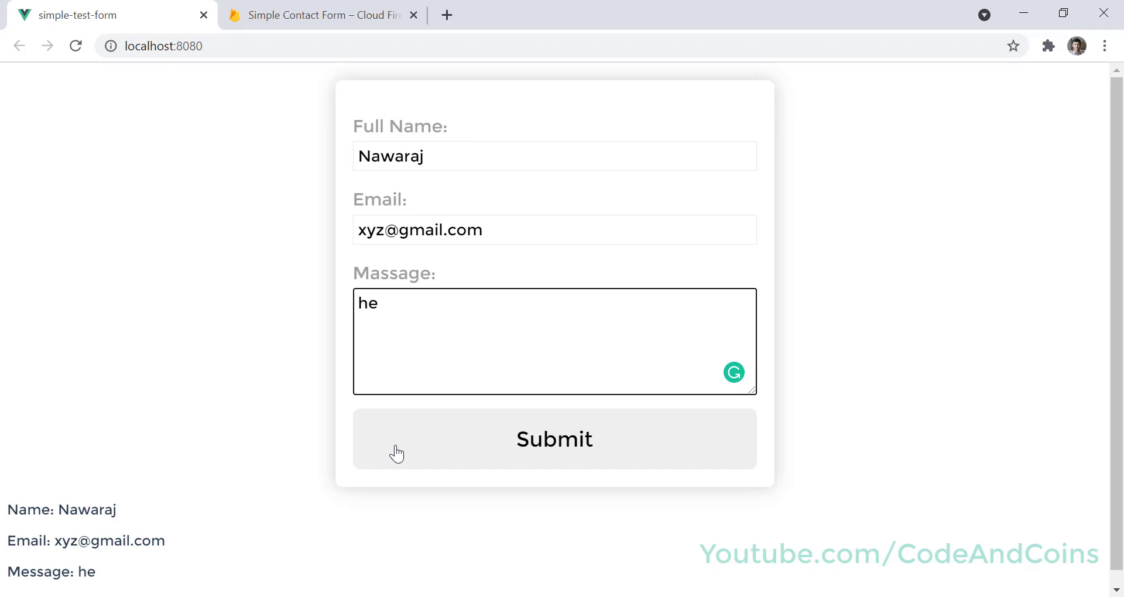
mouse_move(499, 127)
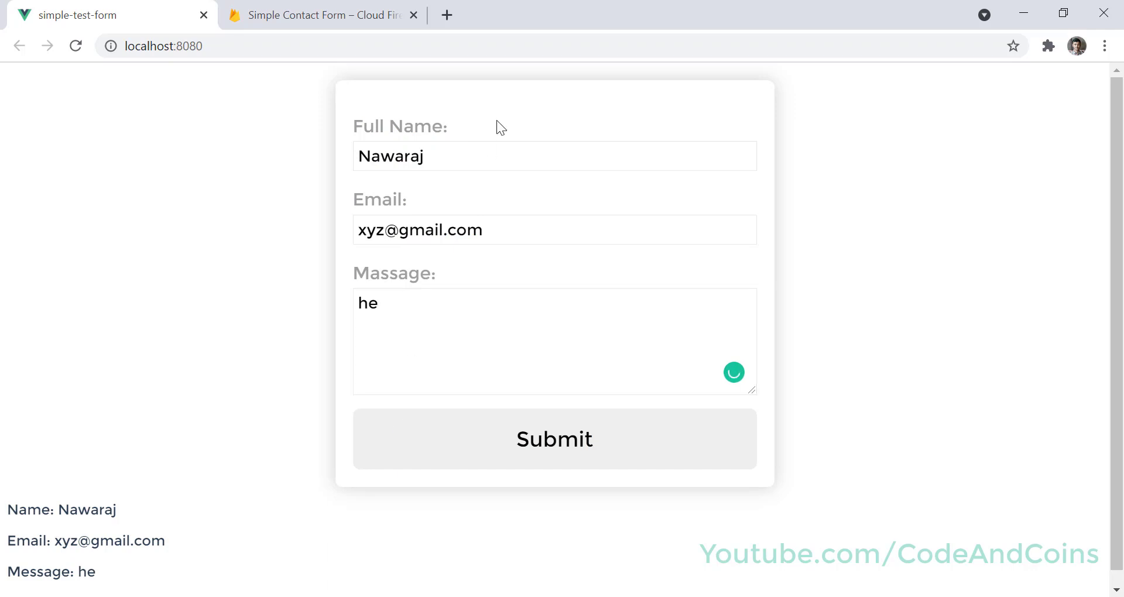
text(A)
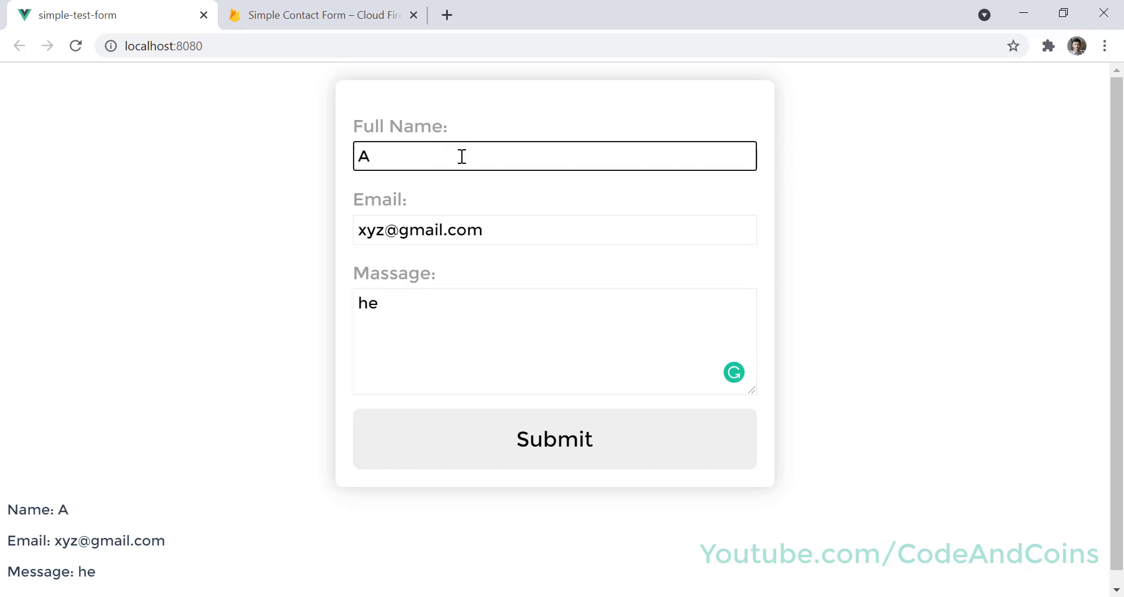
text(shish)
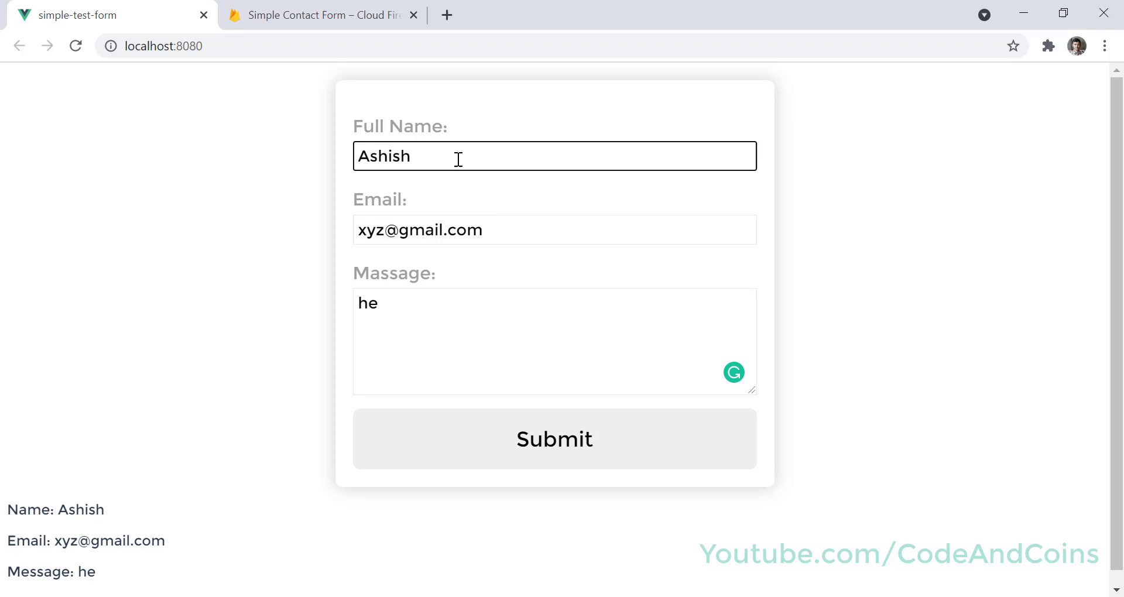
double_click(373, 229)
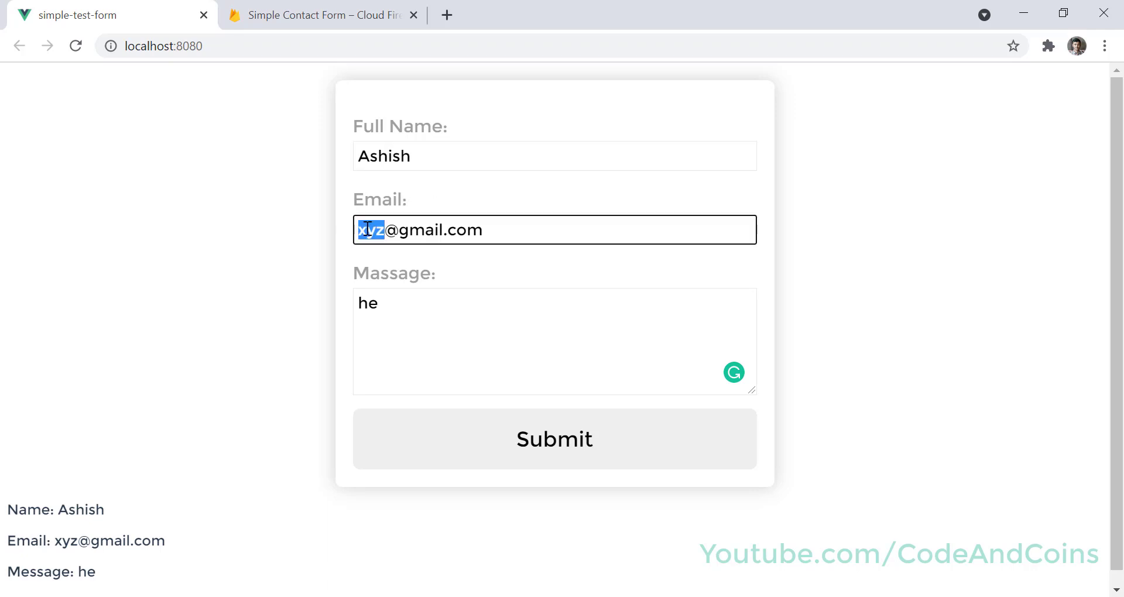
text(abc)
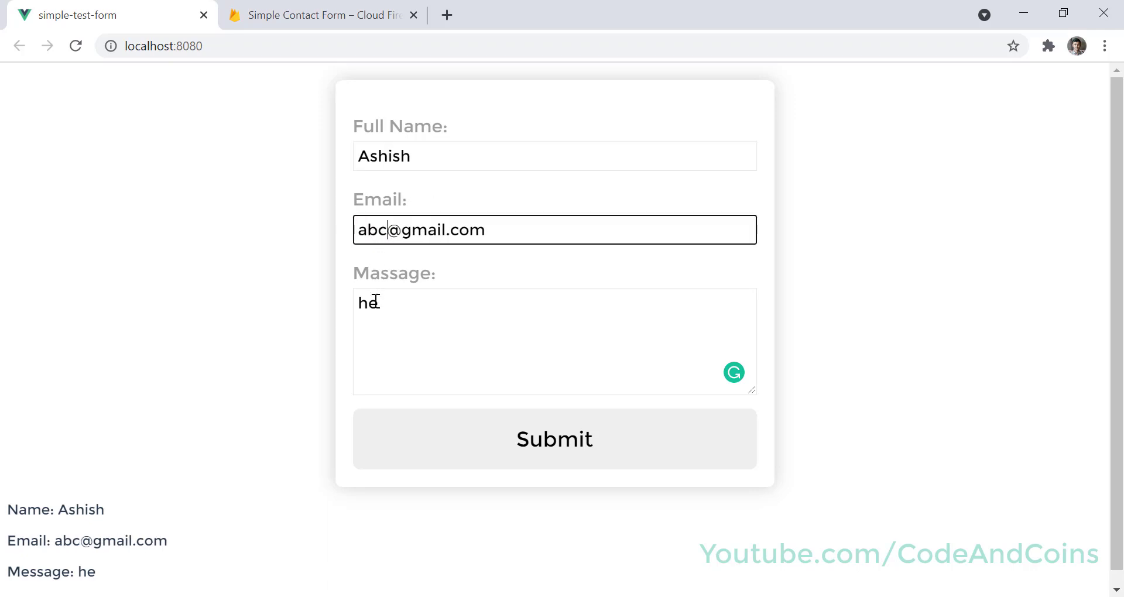
text(ll)
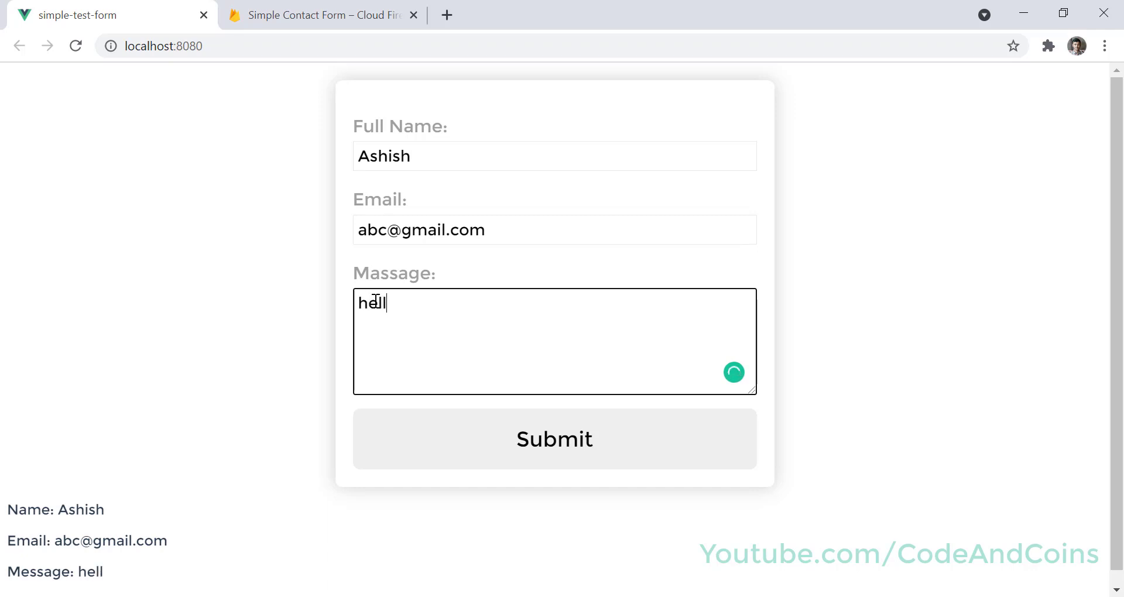
text(o)
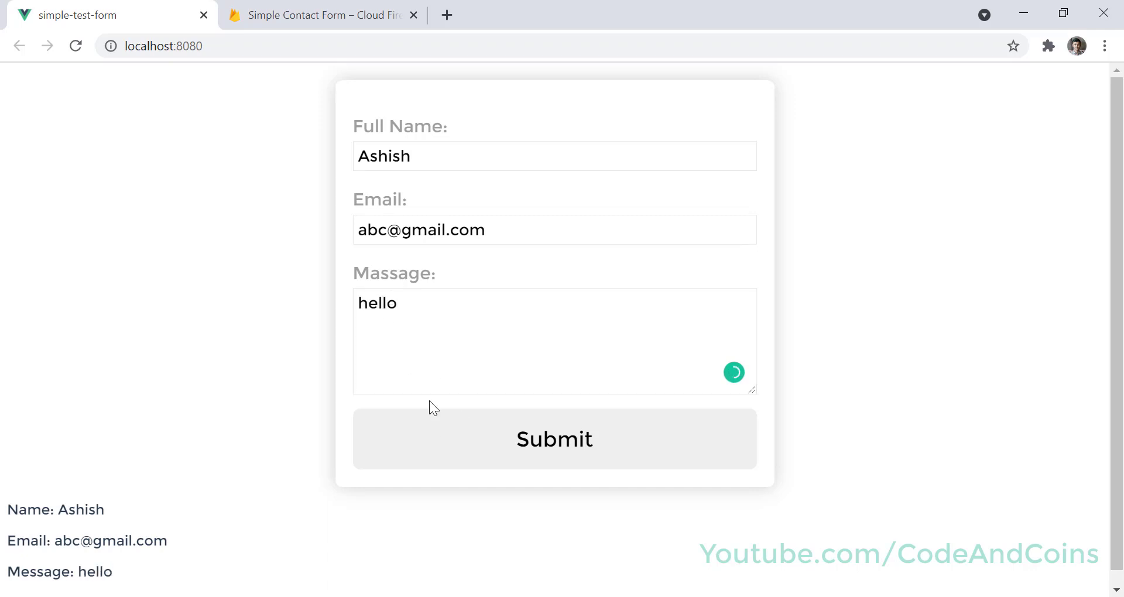
mouse_move(317, 56)
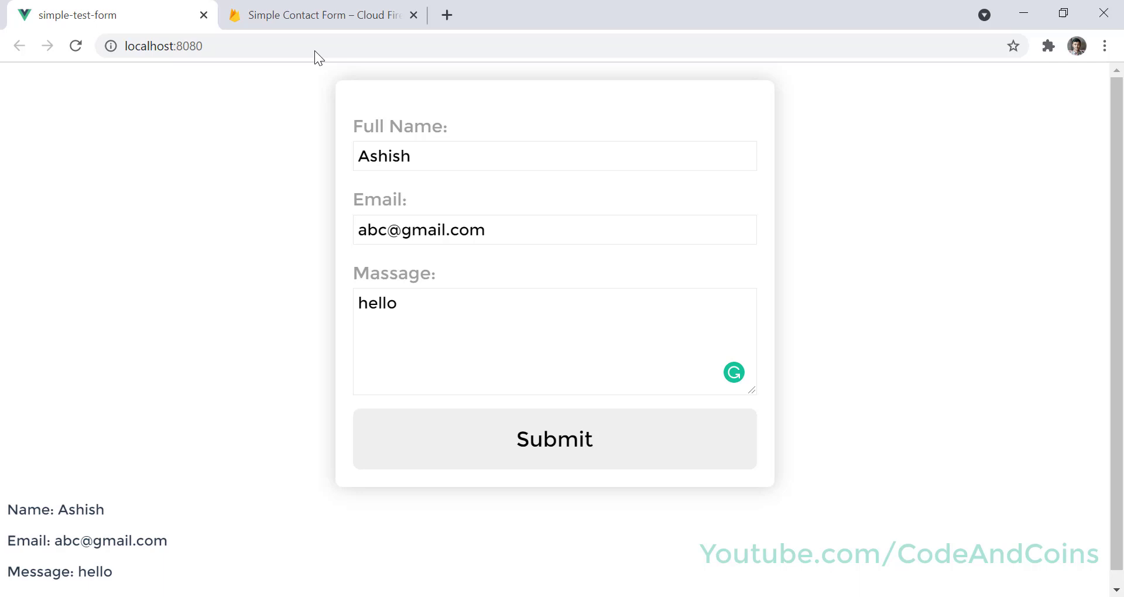
click(323, 14)
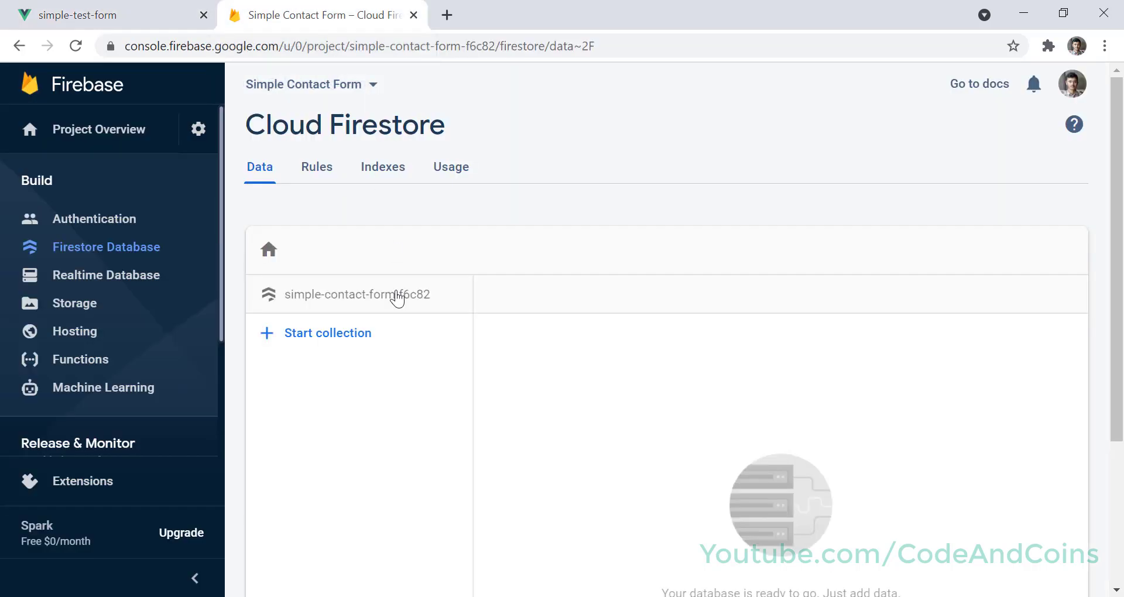
mouse_move(368, 431)
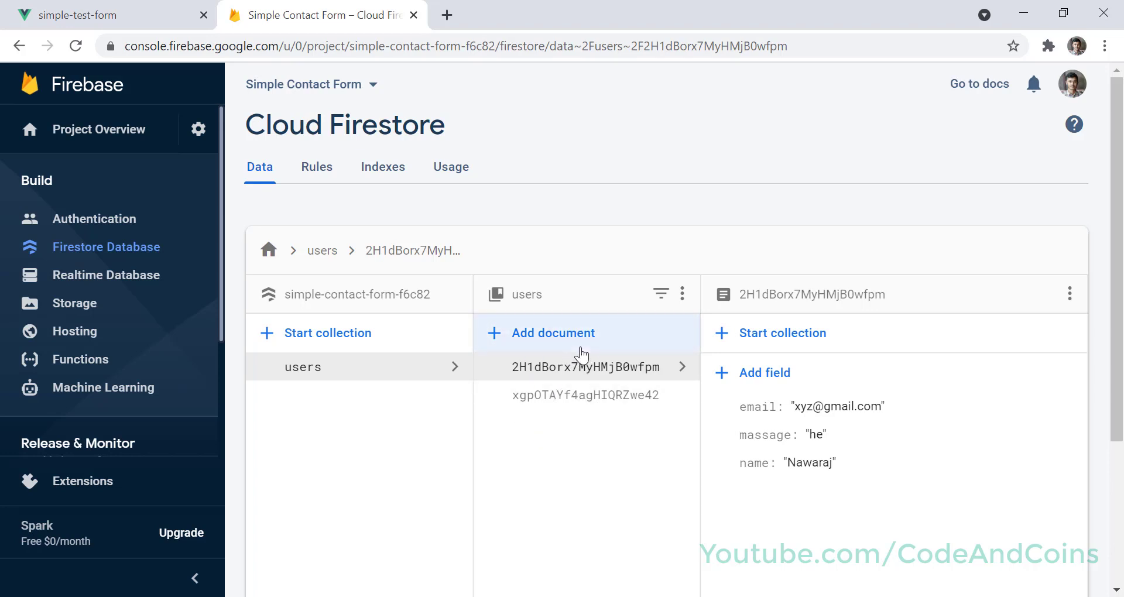
click(586, 396)
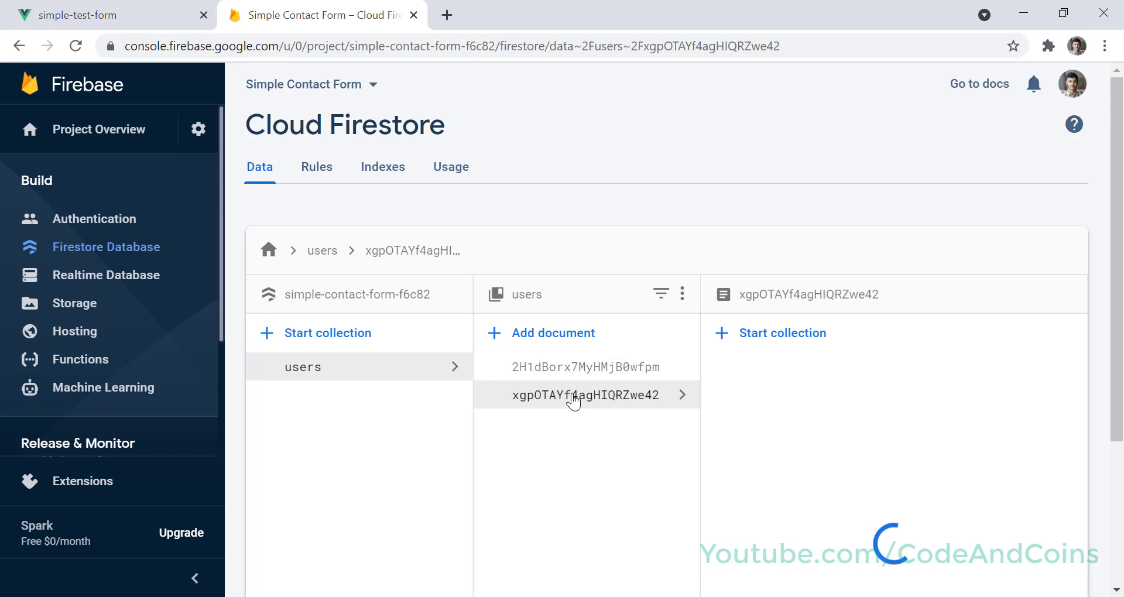
click(586, 395)
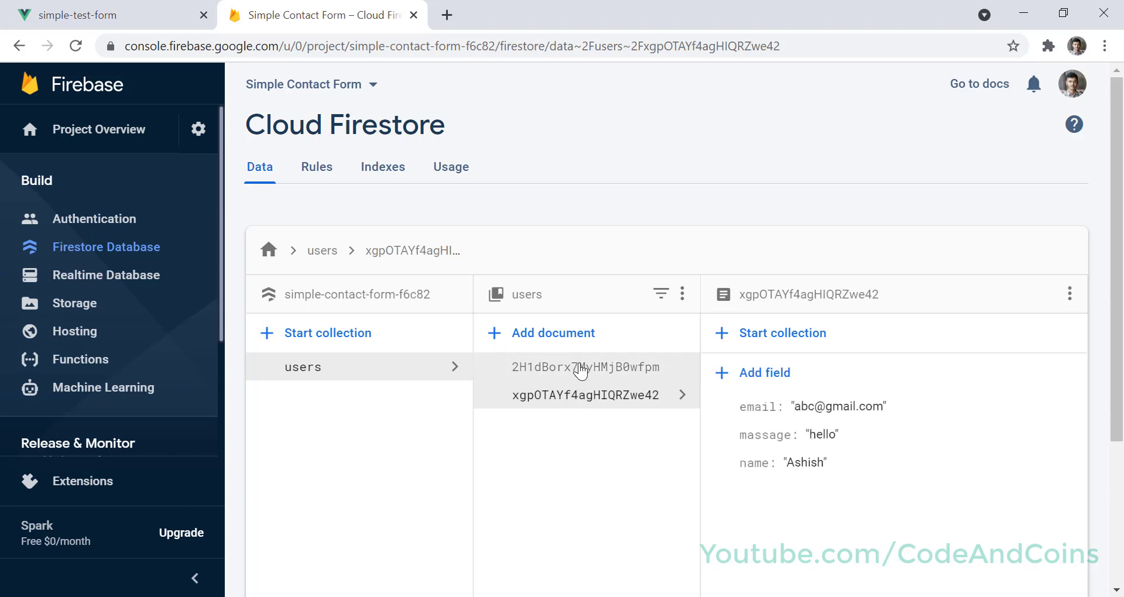
click(578, 367)
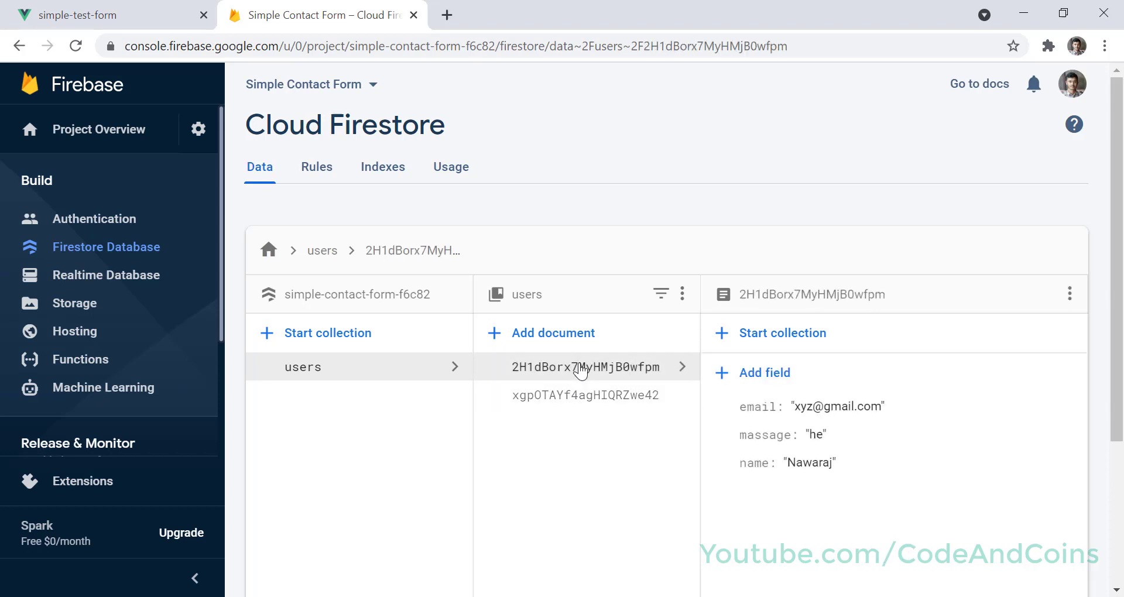